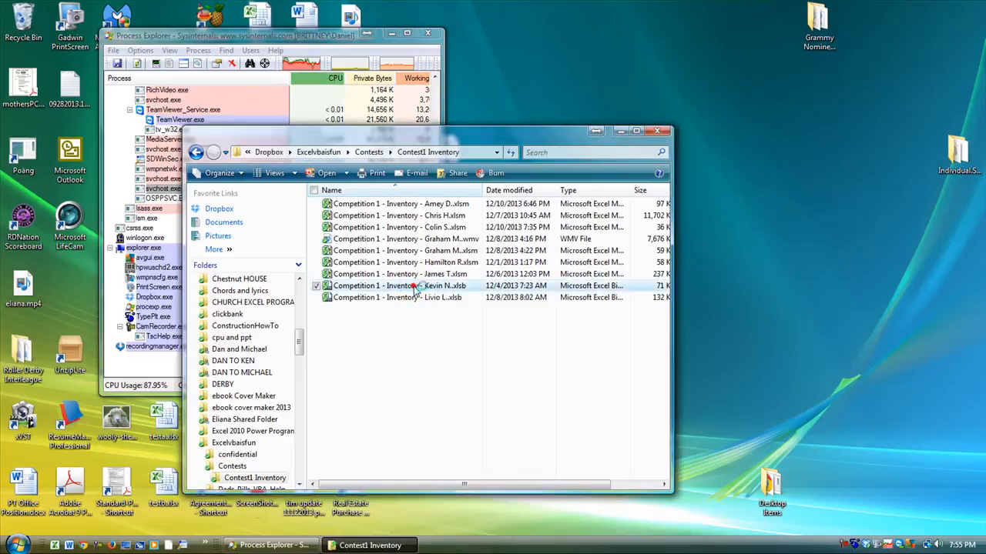
{"action": "double_click", "coordinate": [375, 286]}
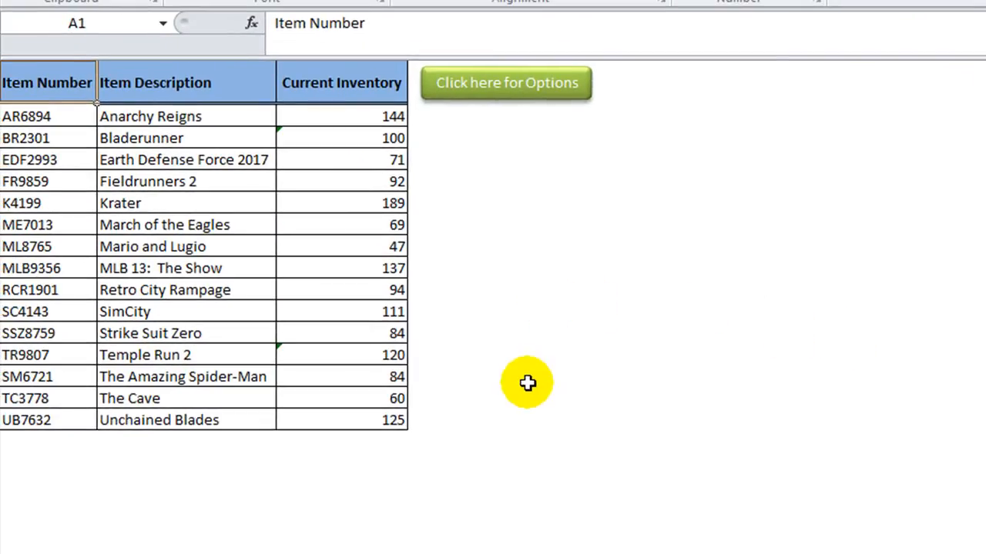
{"action": "left_click", "coordinate": [512, 267]}
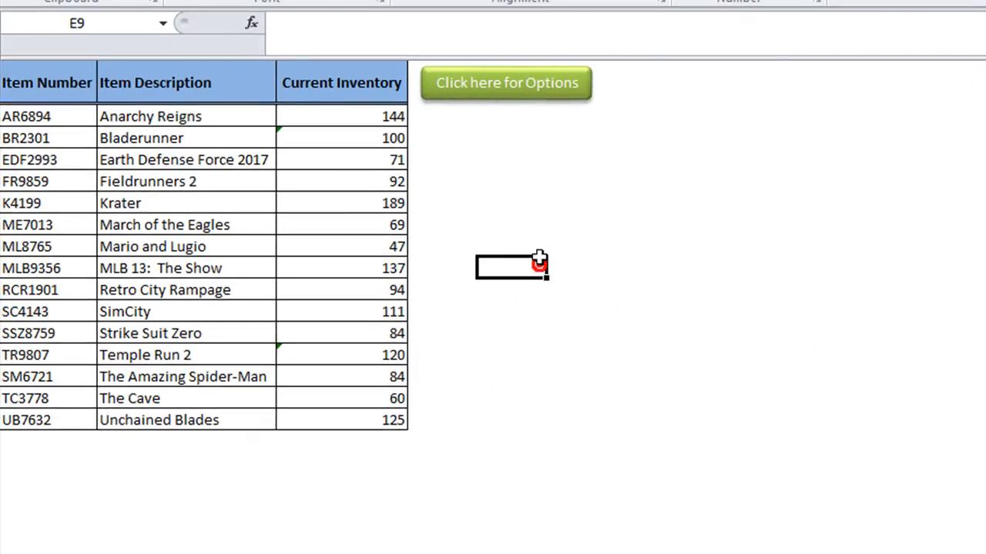
{"action": "mouse_move", "coordinate": [620, 380]}
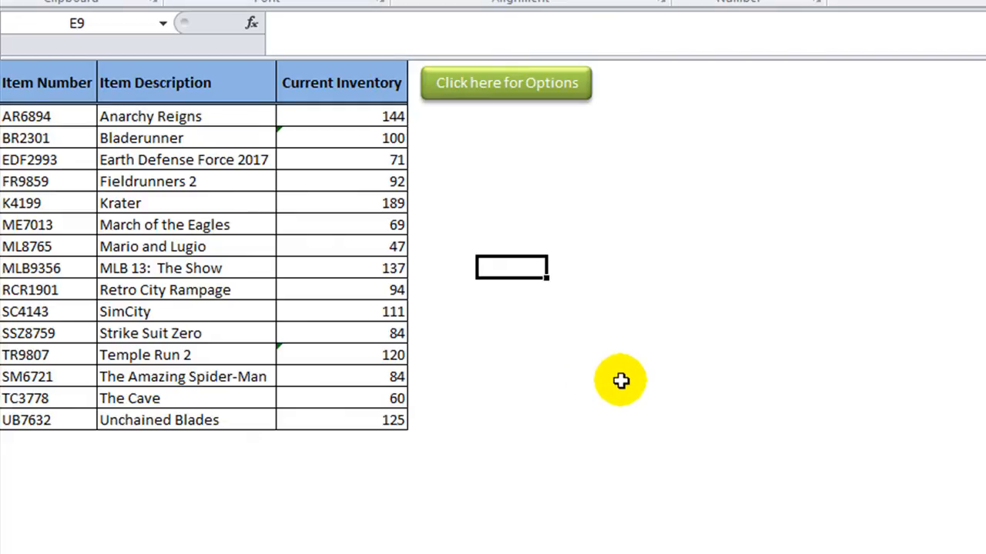
{"action": "mouse_move", "coordinate": [442, 202]}
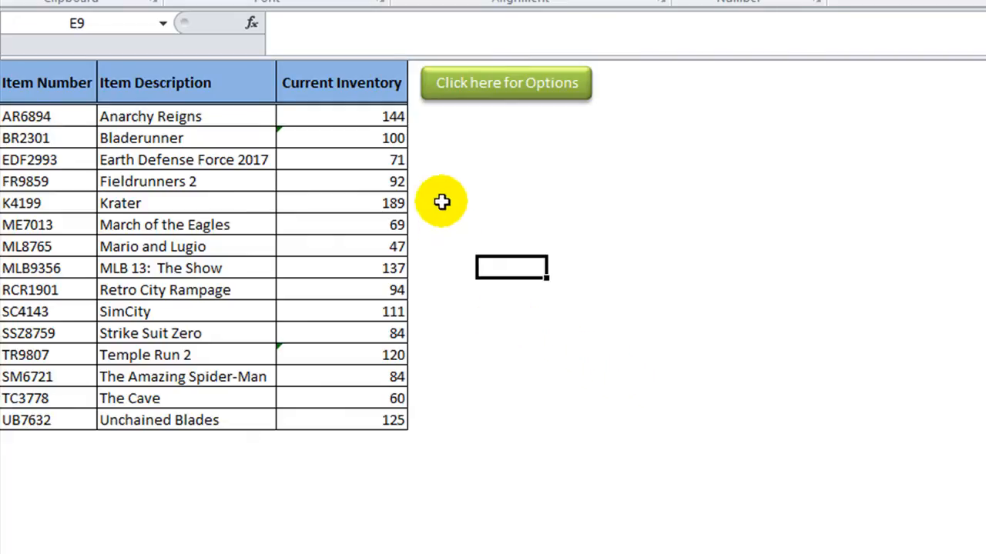
{"action": "left_click_drag", "start_coordinate": [46, 115], "coordinate": [46, 311]}
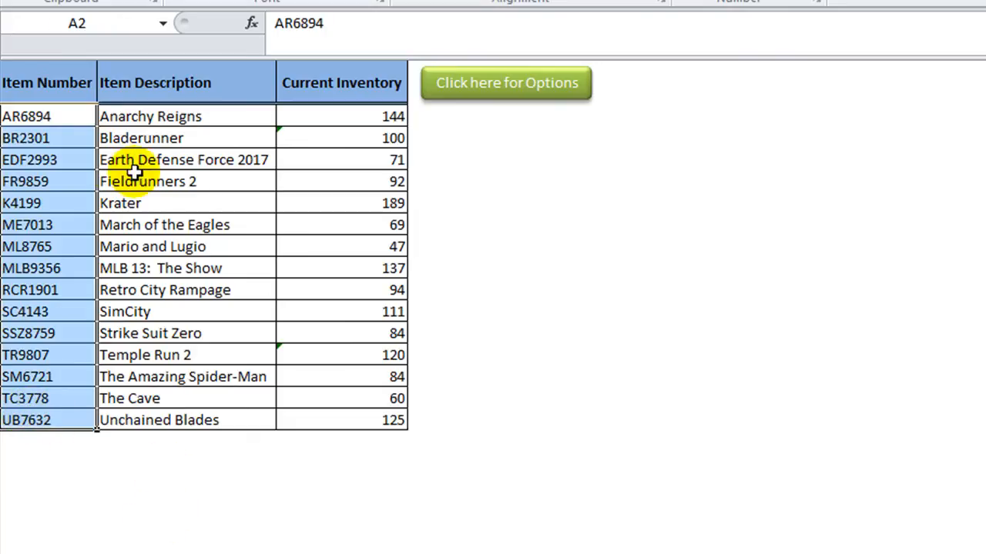
{"action": "mouse_move", "coordinate": [239, 395]}
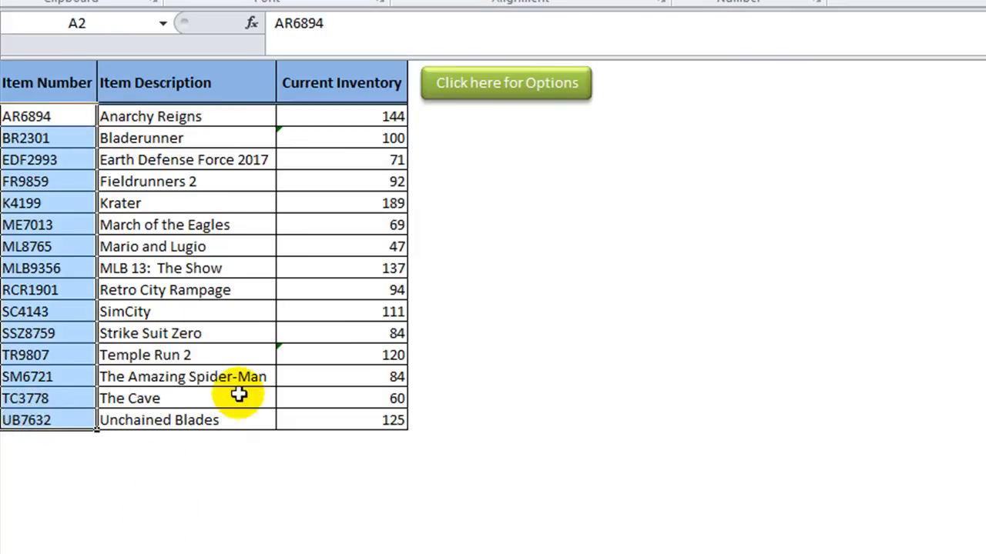
{"action": "mouse_move", "coordinate": [362, 398]}
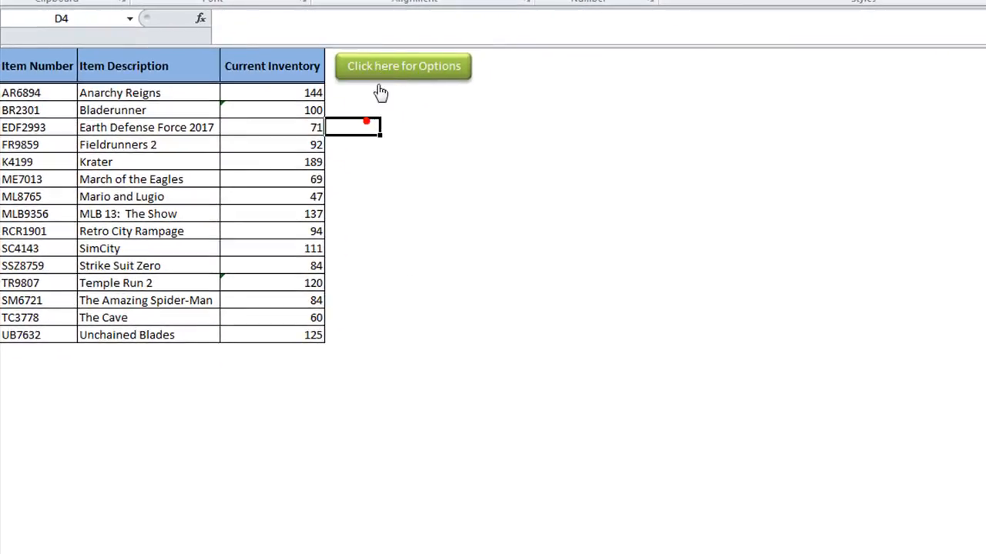
Step: Bring up the Menu Options userform via the green 'Click here for Options' button
{"action": "left_click", "coordinate": [402, 66]}
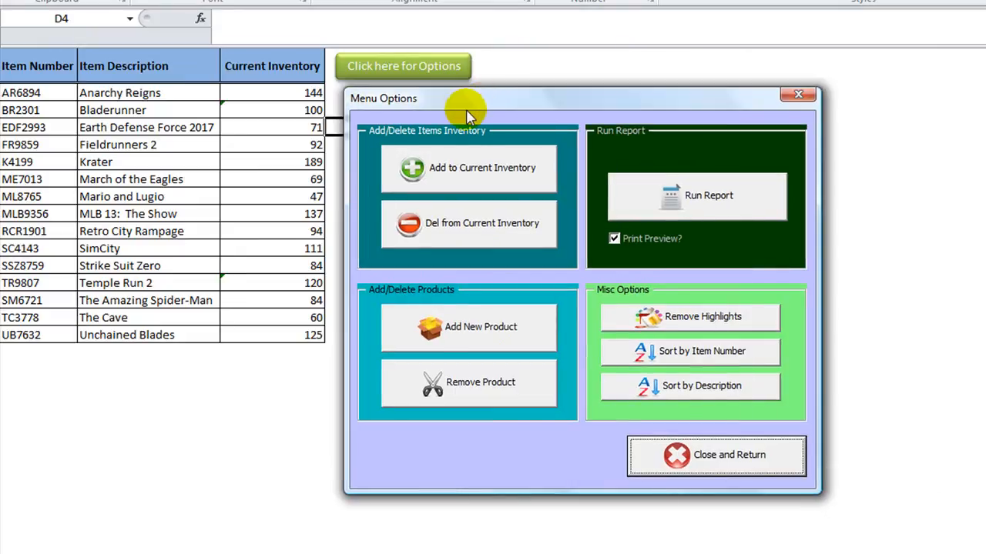
{"action": "mouse_move", "coordinate": [471, 104]}
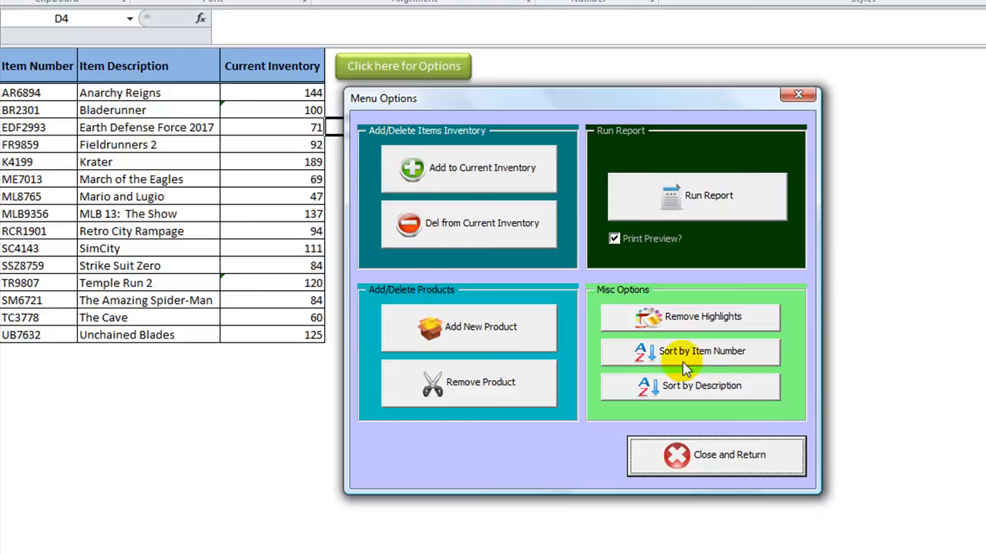
{"action": "mouse_move", "coordinate": [646, 318]}
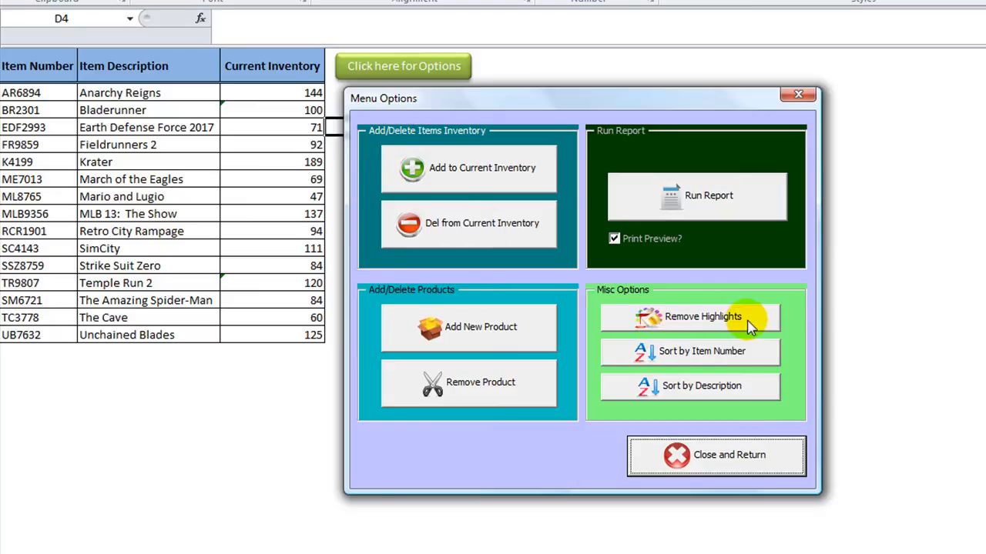
{"action": "mouse_move", "coordinate": [693, 197]}
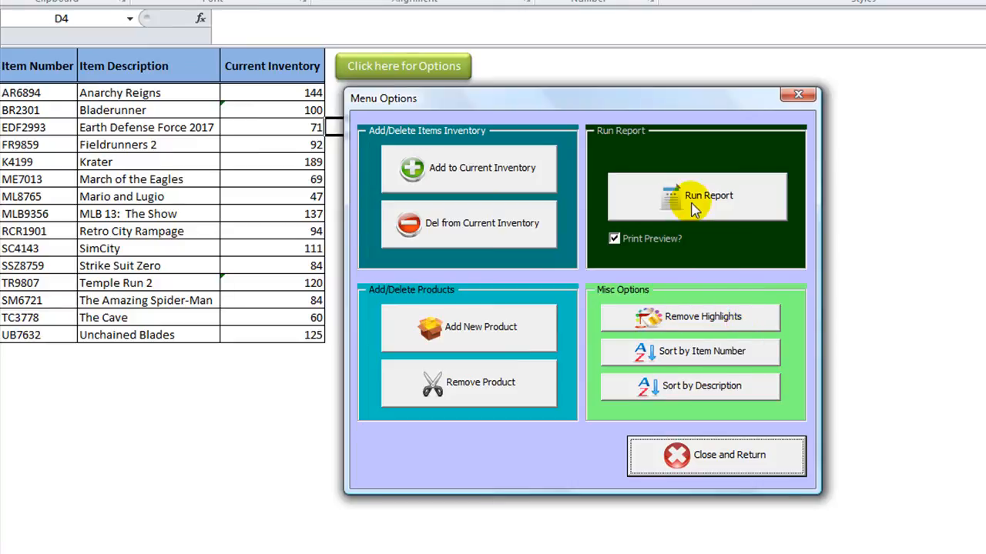
{"action": "mouse_move", "coordinate": [451, 331]}
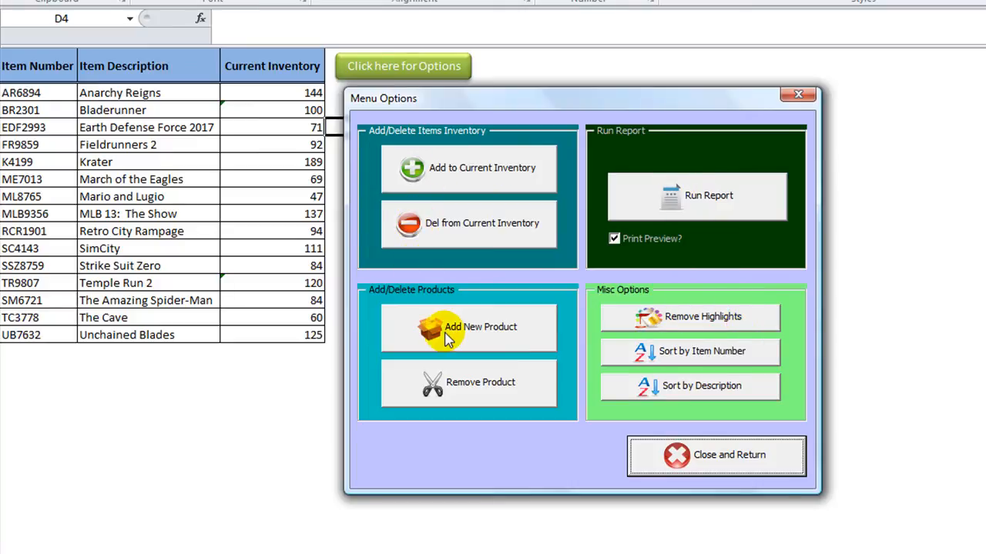
{"action": "mouse_move", "coordinate": [451, 171]}
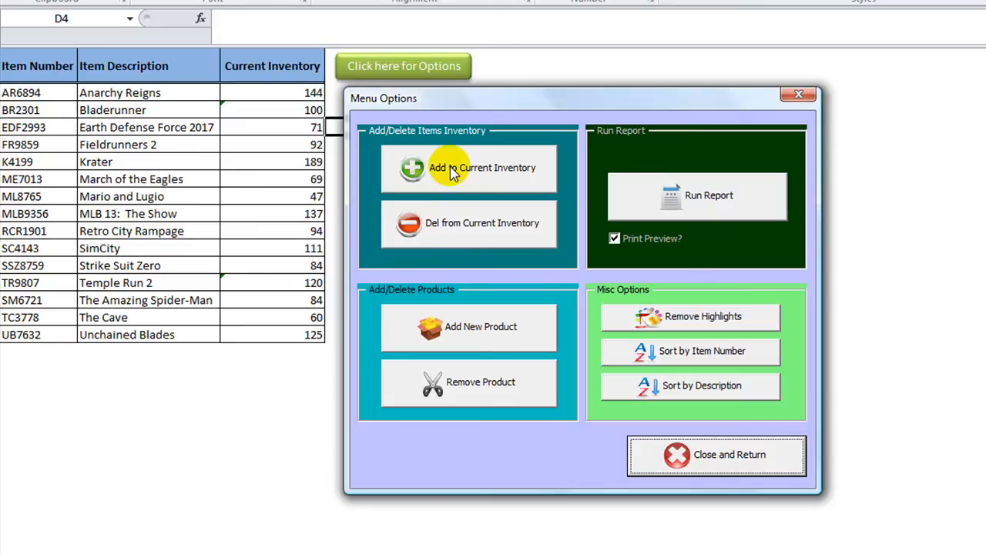
{"action": "mouse_move", "coordinate": [395, 142]}
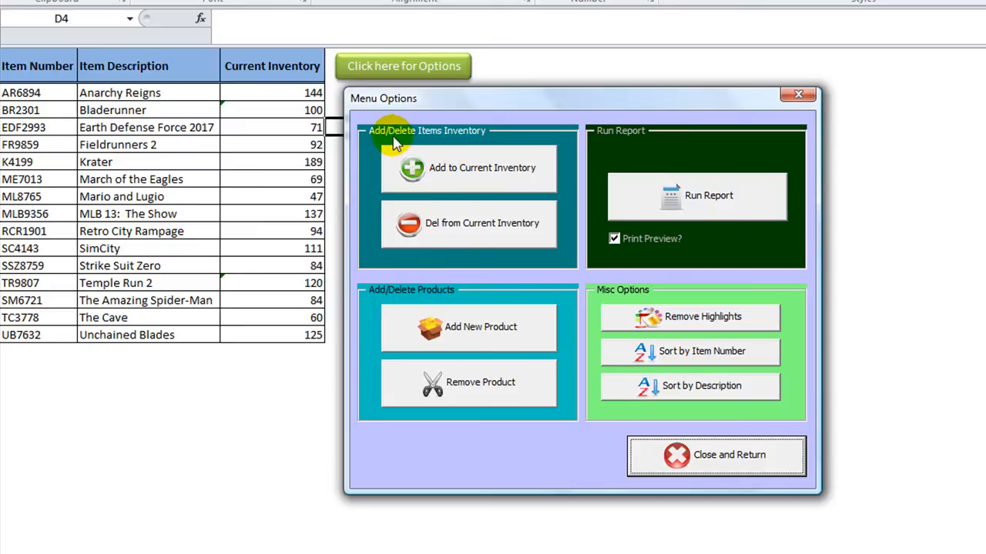
{"action": "mouse_move", "coordinate": [507, 231]}
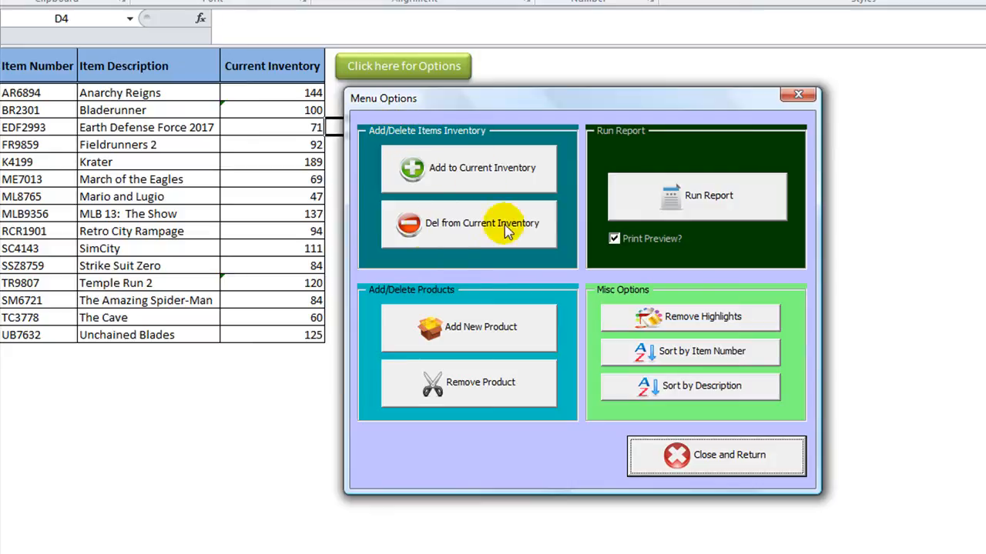
{"action": "mouse_move", "coordinate": [703, 295]}
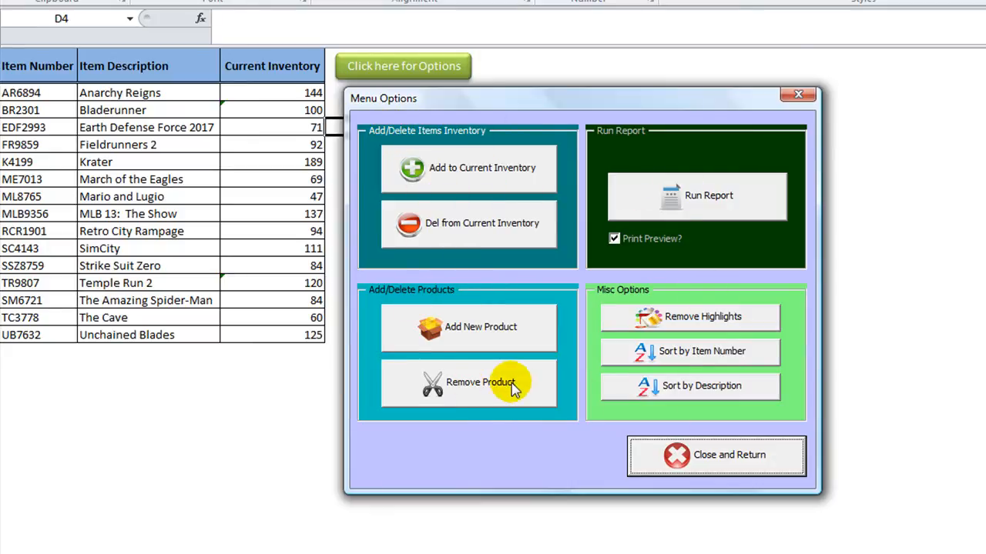
{"action": "mouse_move", "coordinate": [458, 176]}
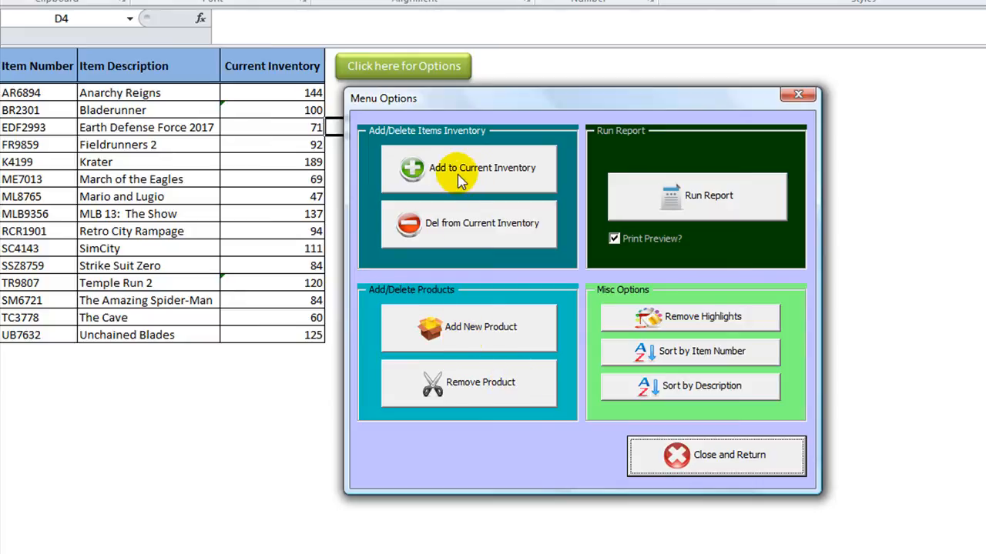
Step: In the Add Inventory form, choose Anarchy Reigns (AR6894) and enter 10 to add
{"action": "left_click", "coordinate": [468, 168]}
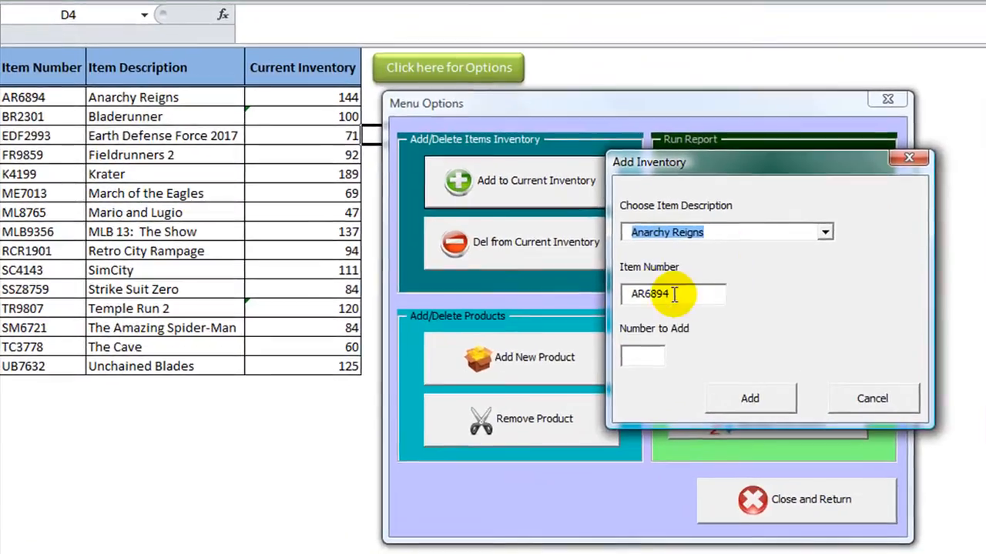
{"action": "left_click", "coordinate": [823, 232]}
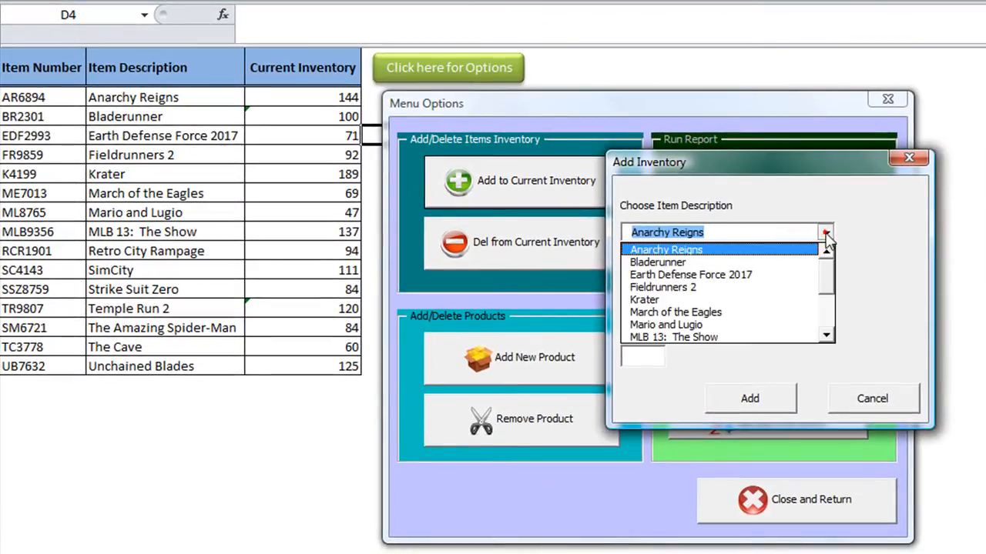
{"action": "left_click", "coordinate": [657, 261]}
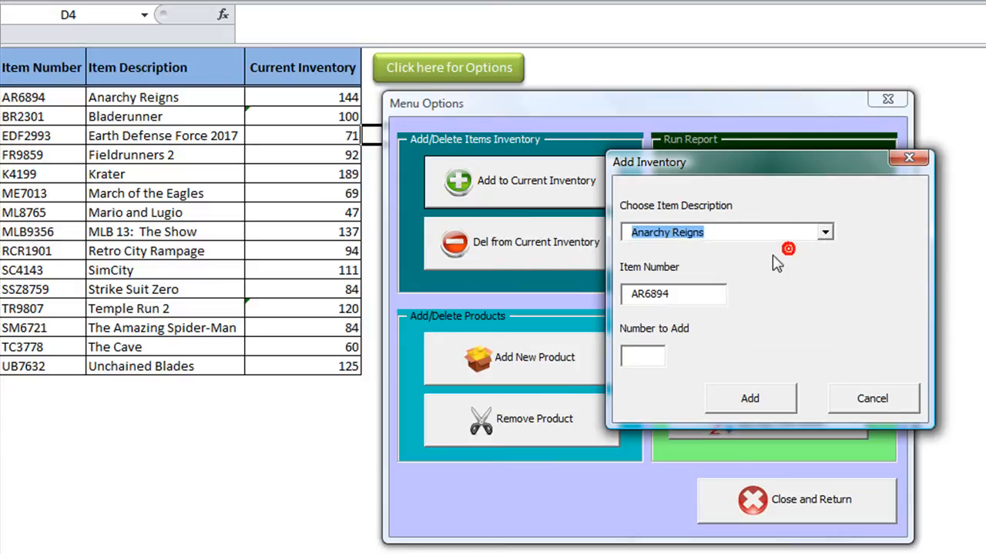
{"action": "type", "text": "10"}
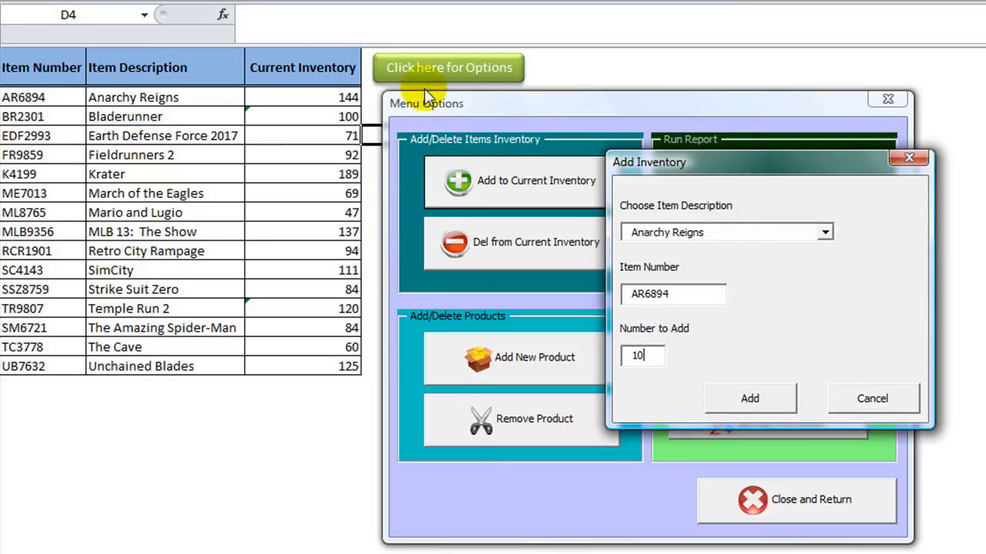
{"action": "mouse_move", "coordinate": [330, 90]}
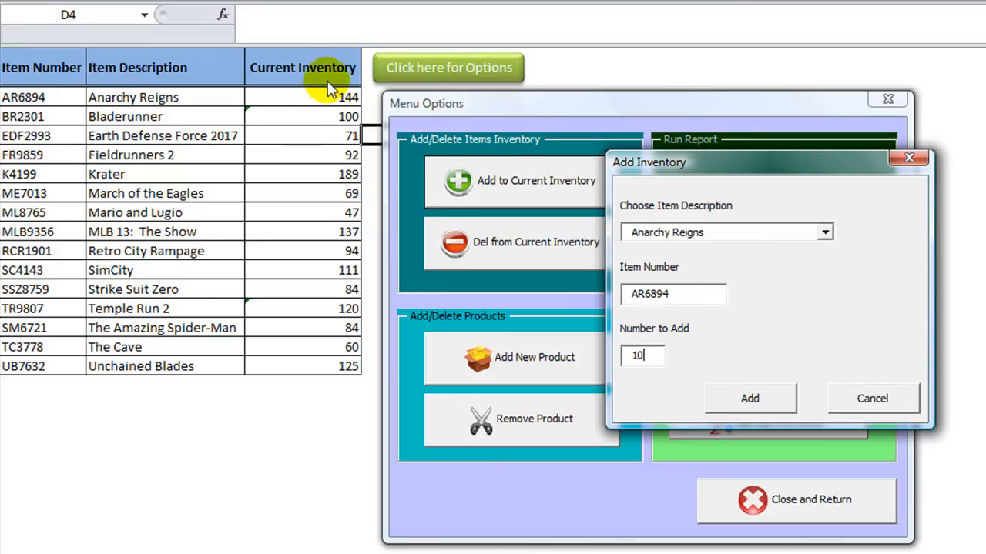
{"action": "mouse_move", "coordinate": [653, 355]}
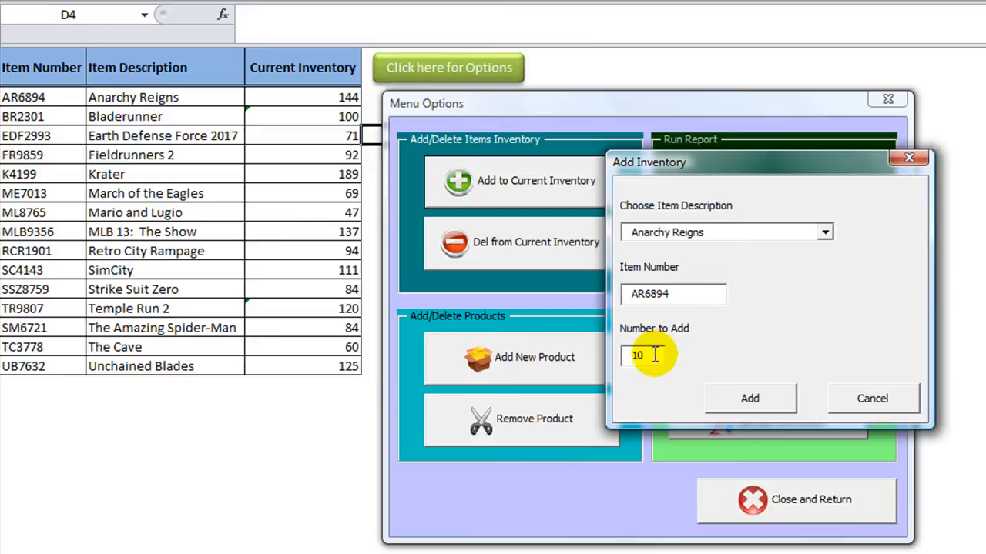
{"action": "mouse_move", "coordinate": [431, 277]}
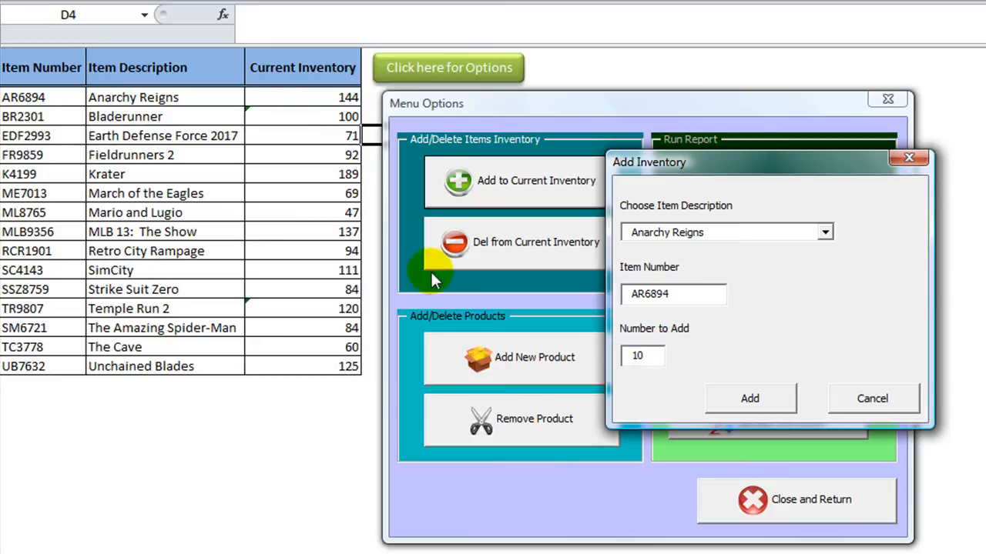
Step: Add the 10 units, bringing Anarchy Reigns' stock to 154
{"action": "left_click", "coordinate": [749, 398]}
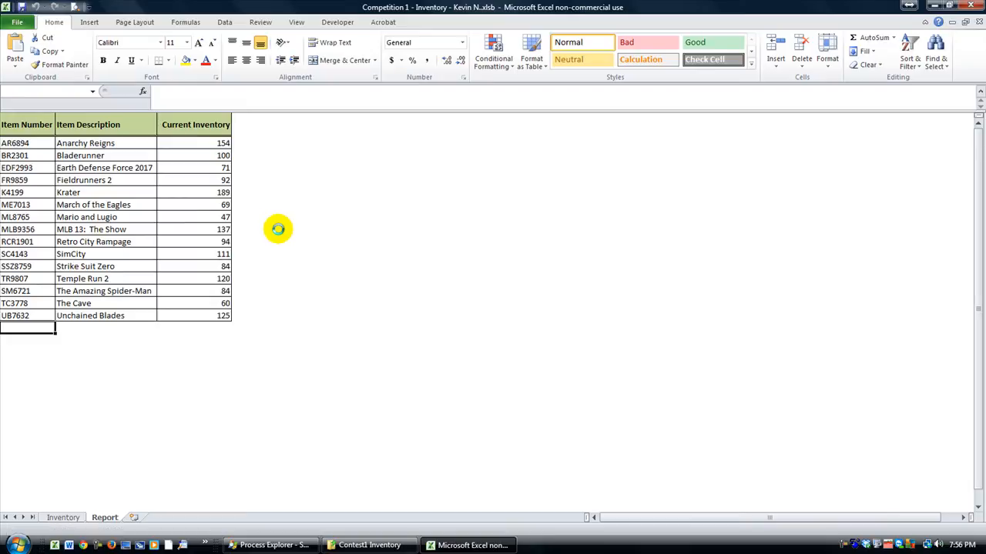
{"action": "mouse_move", "coordinate": [181, 180]}
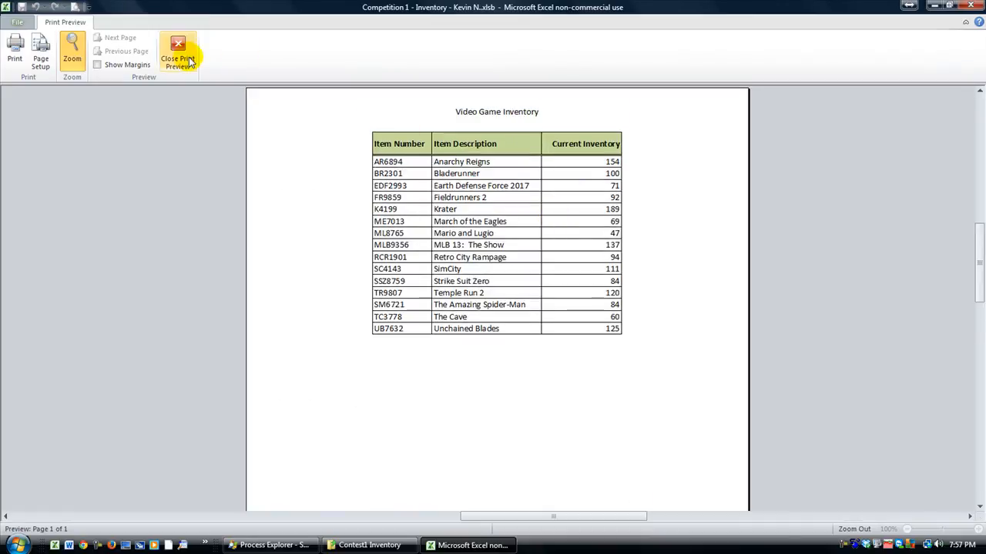
Step: Close the report print preview, confirm Yes, and reopen the Menu Options form
{"action": "left_click", "coordinate": [178, 58]}
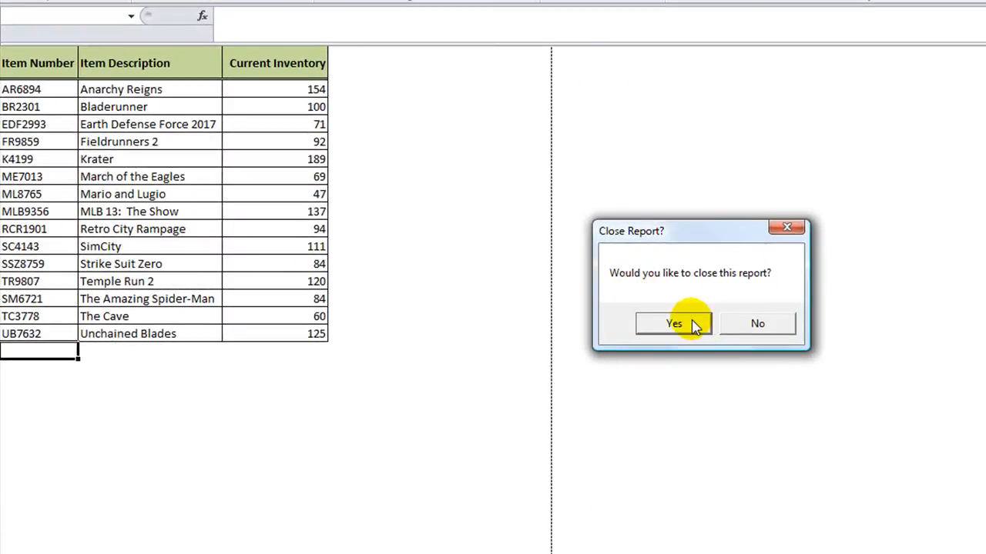
{"action": "left_click", "coordinate": [673, 322]}
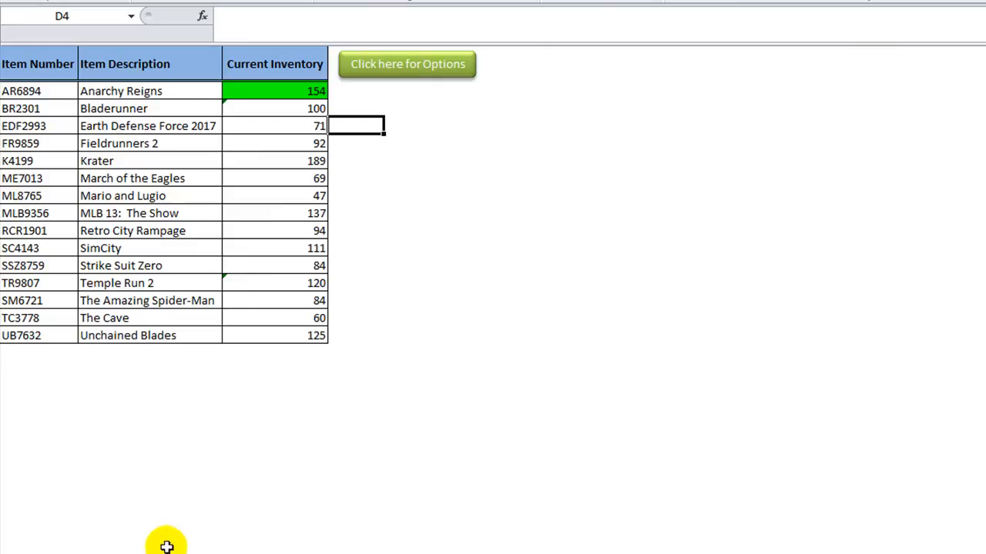
{"action": "left_click", "coordinate": [407, 64]}
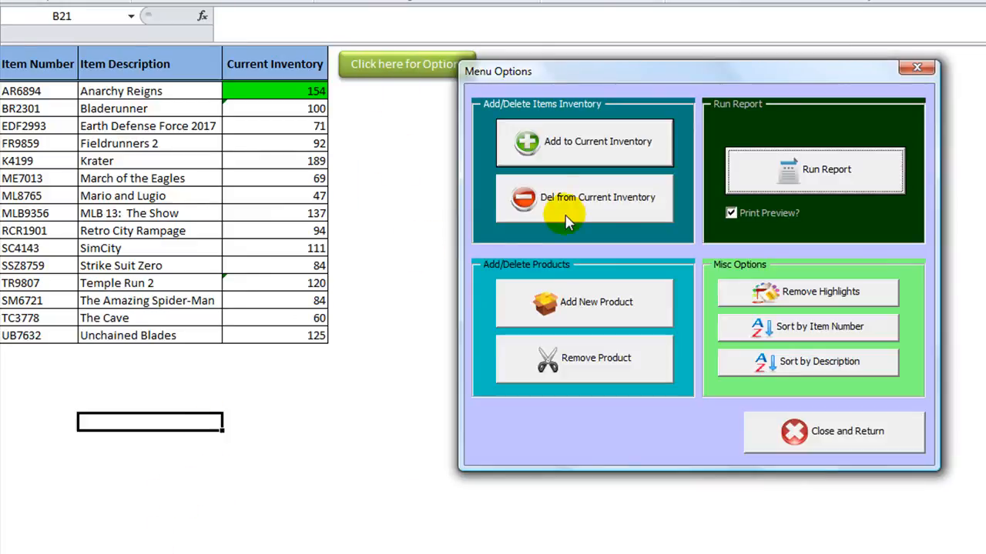
Step: Remove 20 units from Bladerunner's stock, leaving 80
{"action": "left_click", "coordinate": [584, 197]}
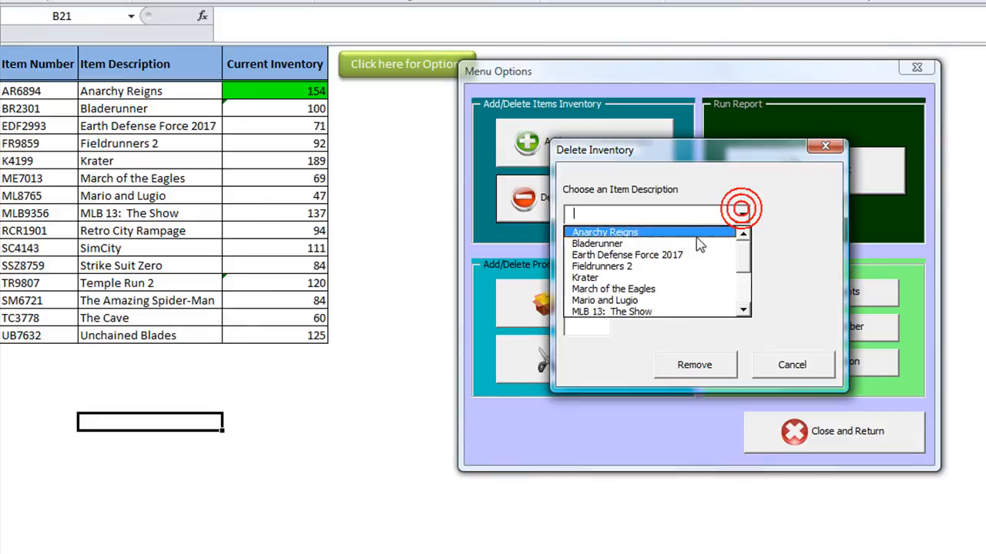
{"action": "left_click", "coordinate": [597, 243]}
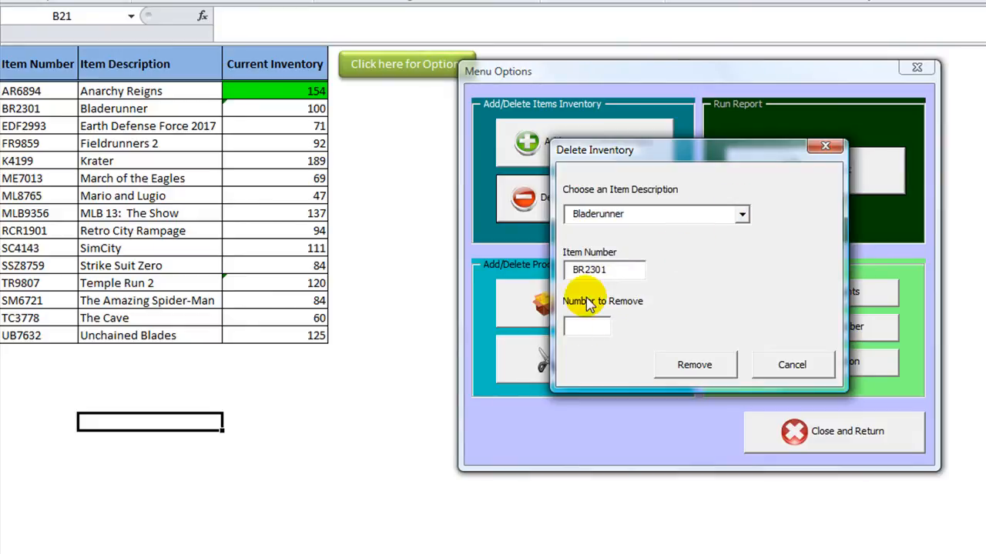
{"action": "type", "text": "20"}
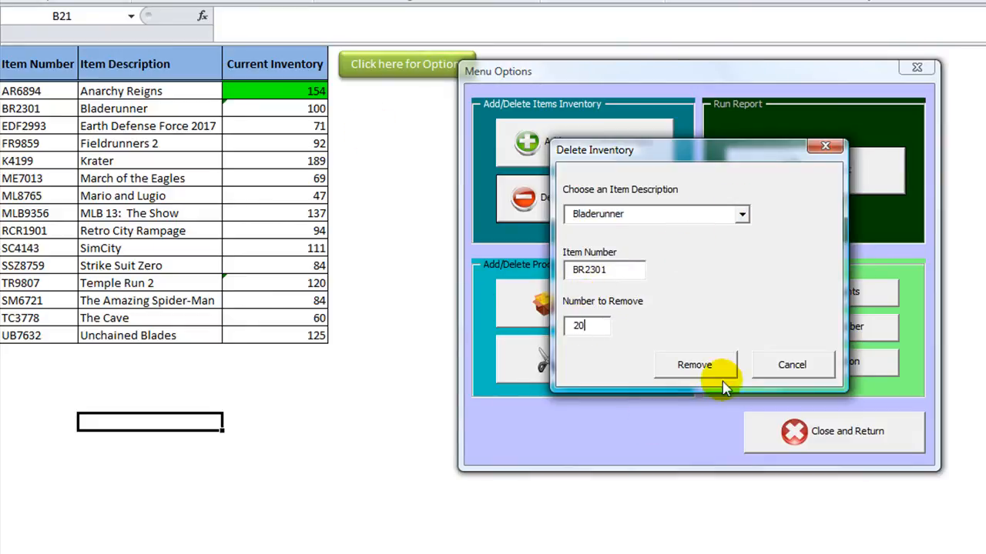
{"action": "left_click", "coordinate": [694, 364]}
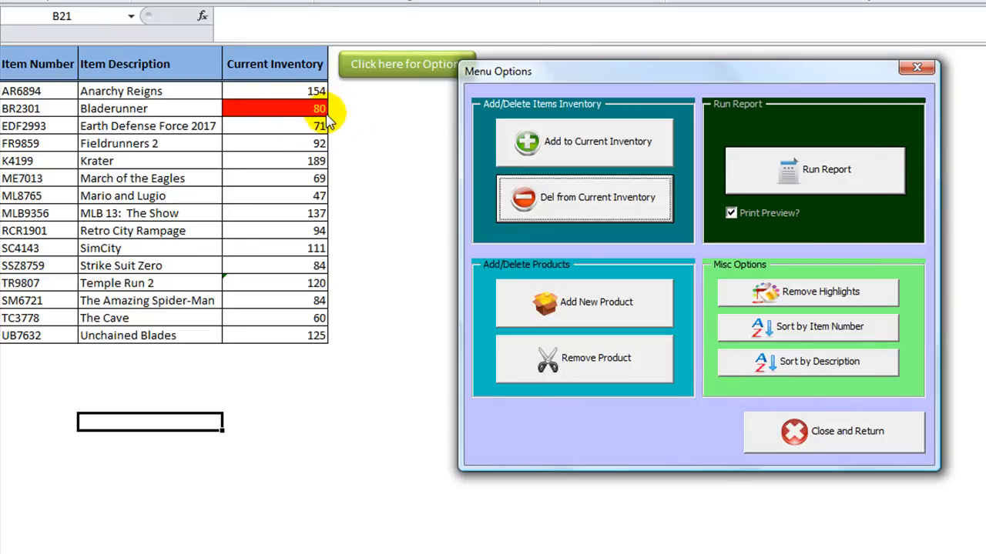
{"action": "mouse_move", "coordinate": [396, 235]}
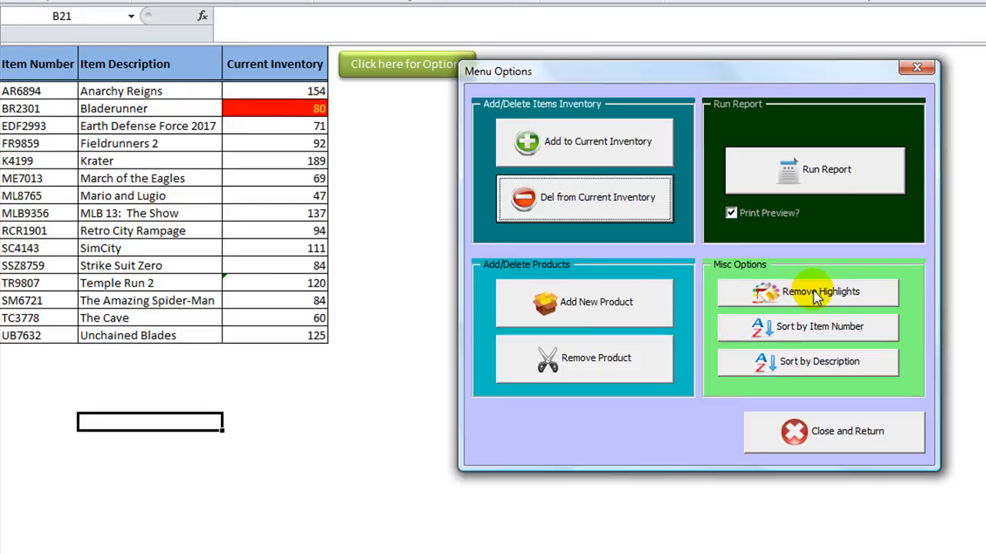
Step: Remove Bladerunner's red highlight and reopen the options menu
{"action": "left_click", "coordinate": [807, 291]}
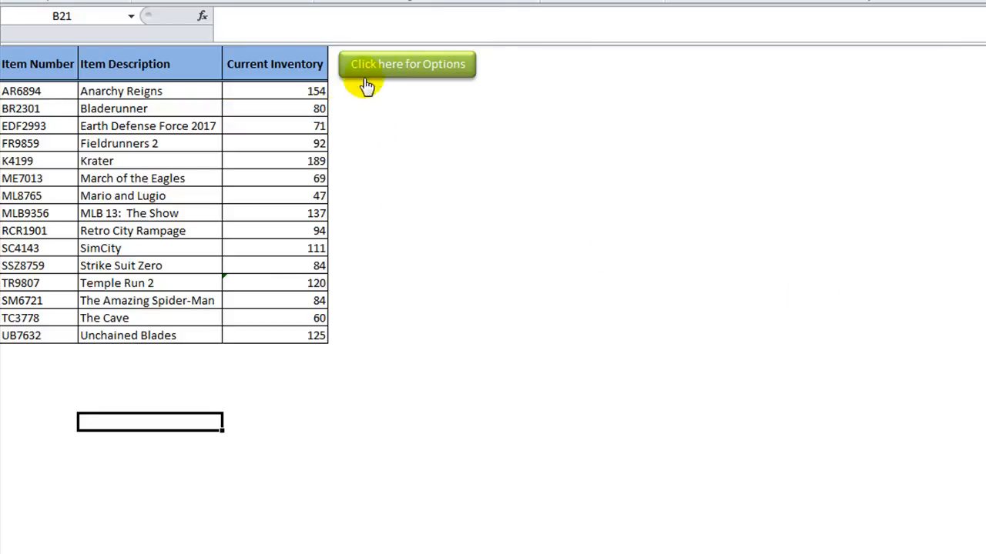
{"action": "left_click", "coordinate": [407, 64]}
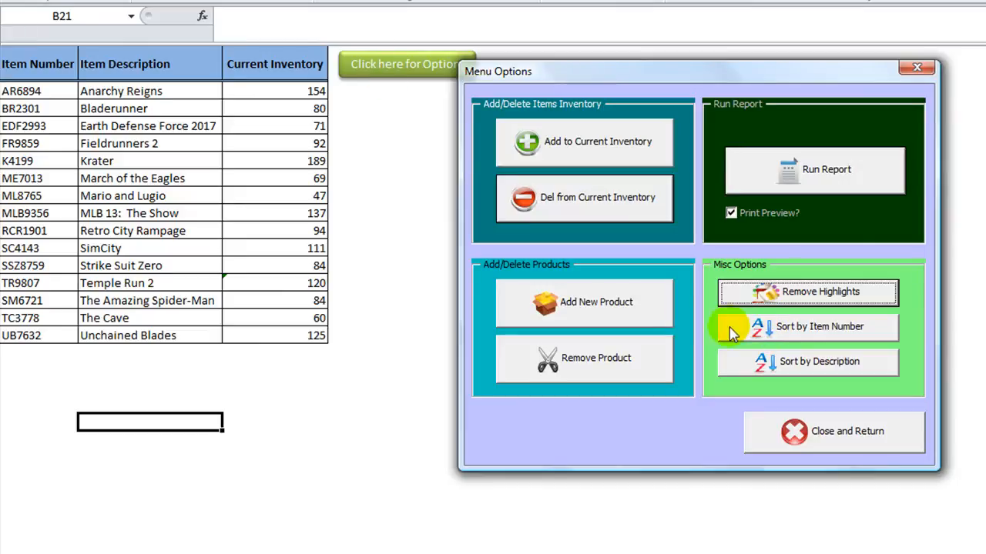
{"action": "mouse_move", "coordinate": [816, 373]}
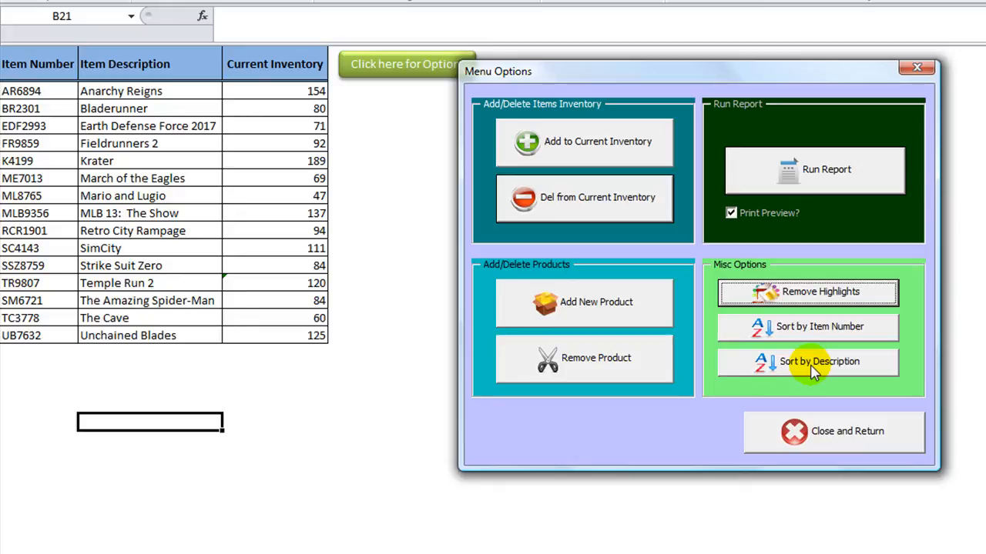
Step: Sort by item number, then by description, reopening the options menu after each
{"action": "left_click", "coordinate": [808, 362]}
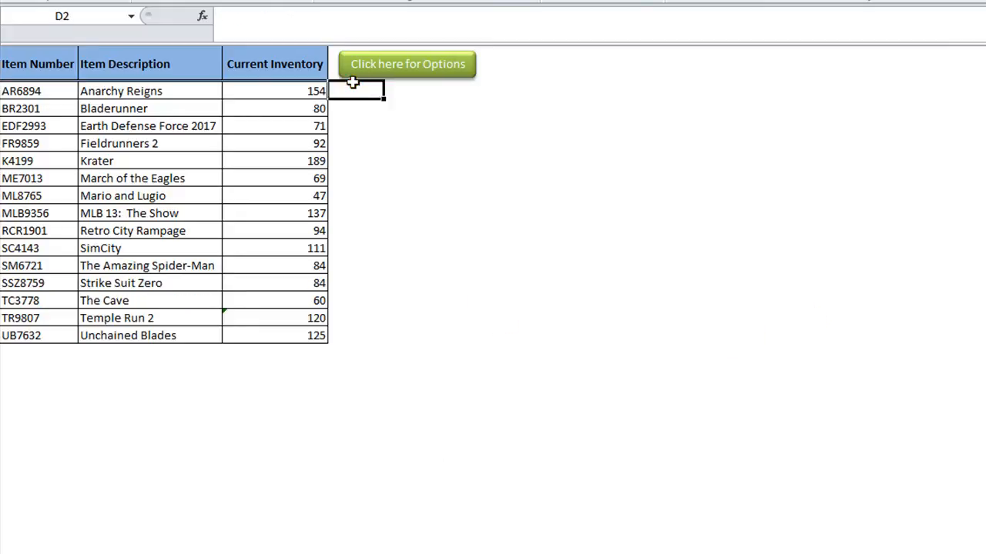
{"action": "left_click", "coordinate": [407, 64]}
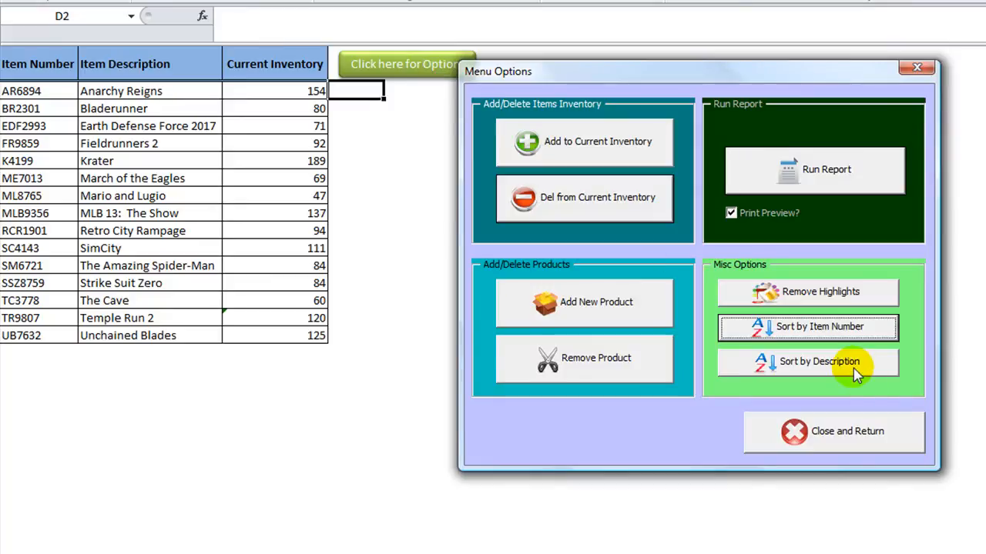
{"action": "left_click", "coordinate": [819, 361]}
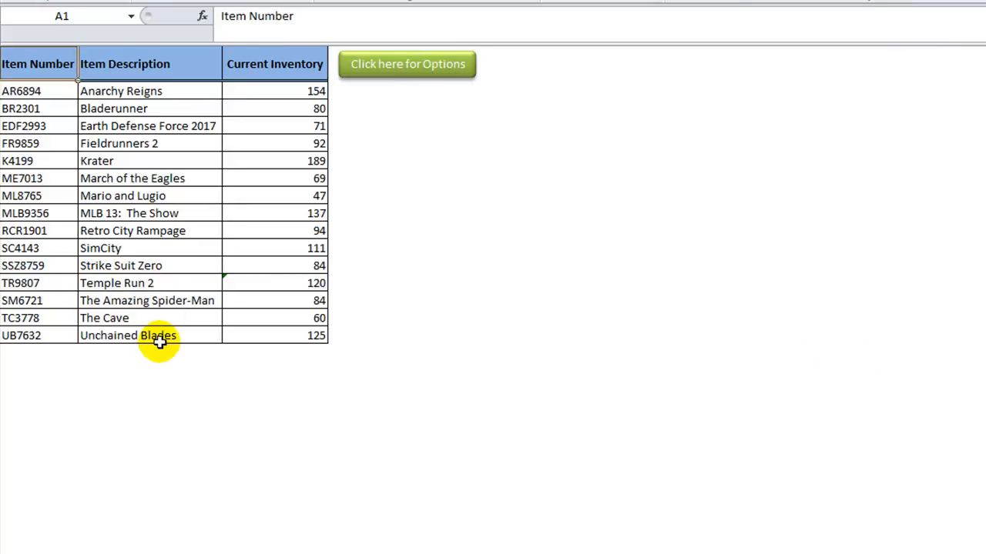
{"action": "left_click", "coordinate": [407, 64]}
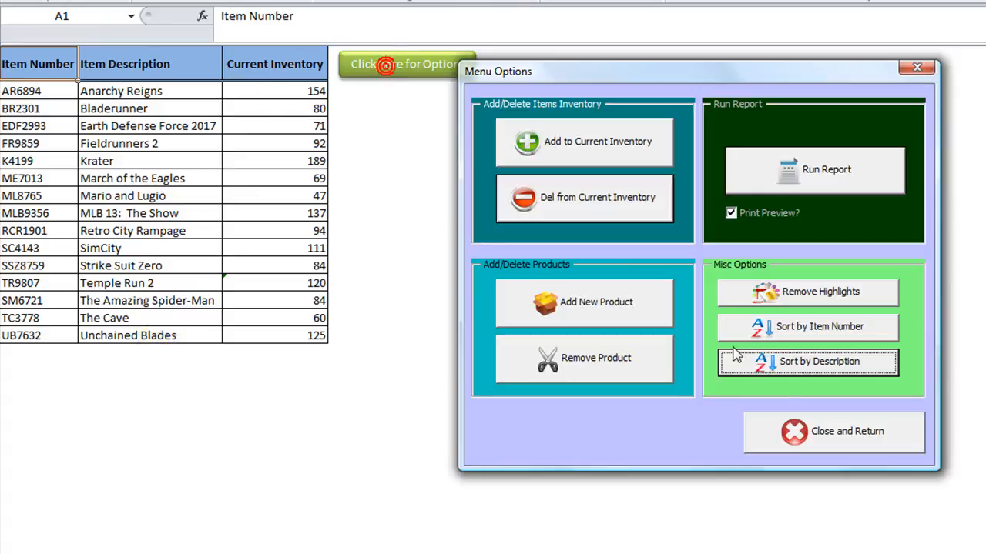
{"action": "mouse_move", "coordinate": [709, 299]}
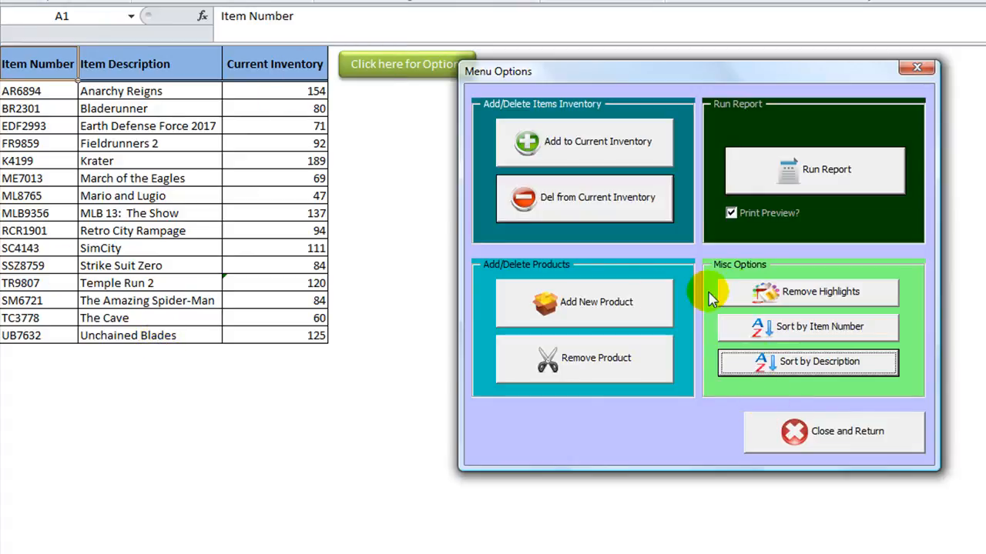
{"action": "mouse_move", "coordinate": [545, 302]}
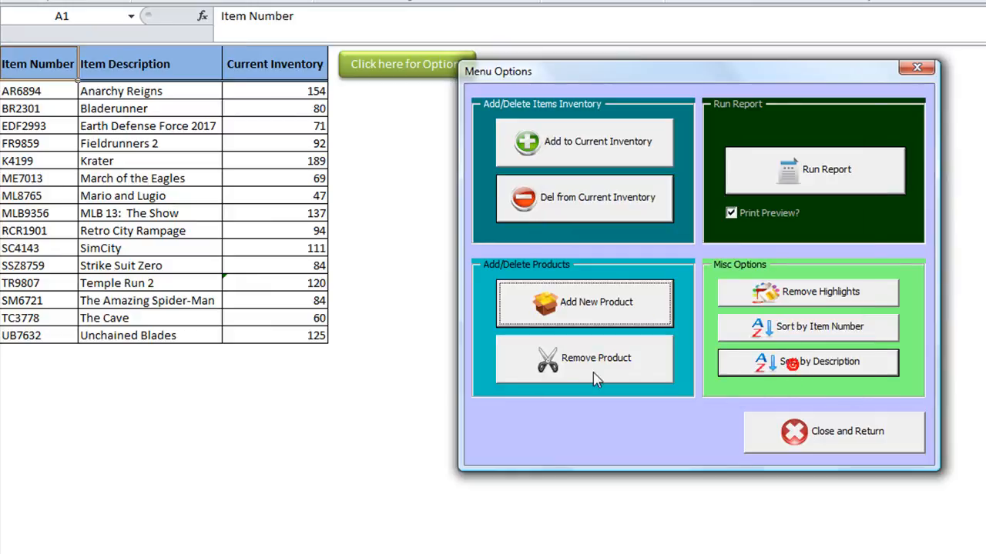
Step: Add new product 'Tekken Tag', item number TK9876, with quantity 50
{"action": "left_click", "coordinate": [583, 302]}
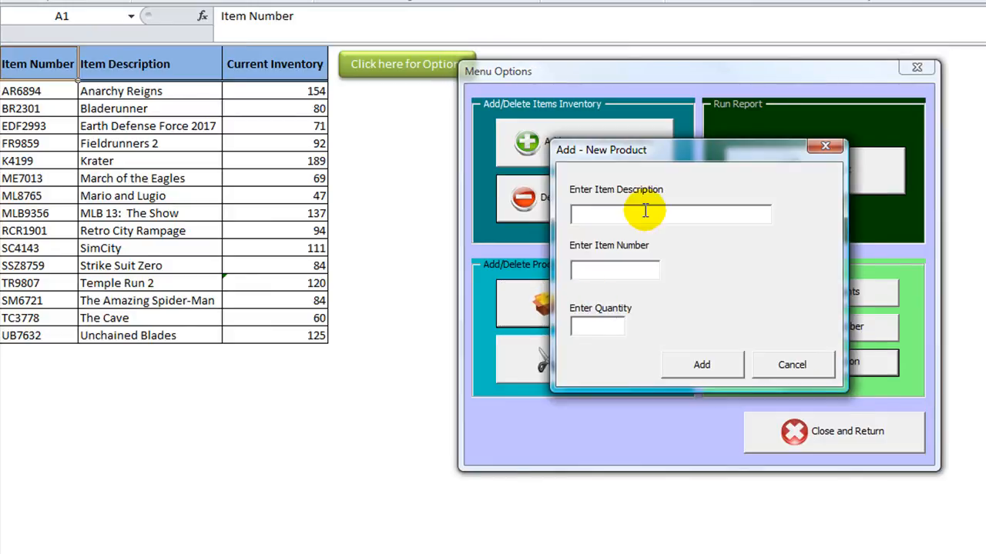
{"action": "type", "text": "Tek"}
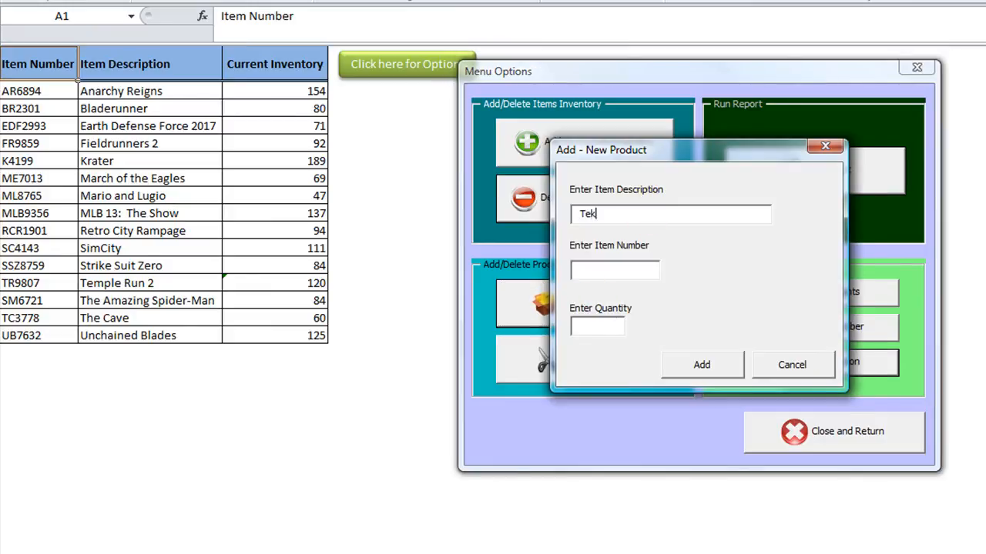
{"action": "type", "text": "ken Tag"}
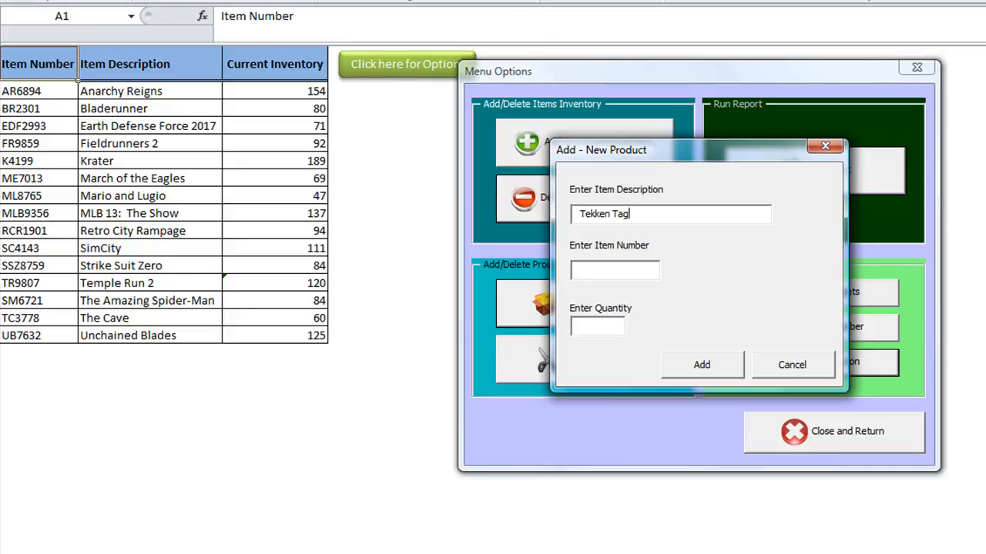
{"action": "left_click", "coordinate": [614, 270]}
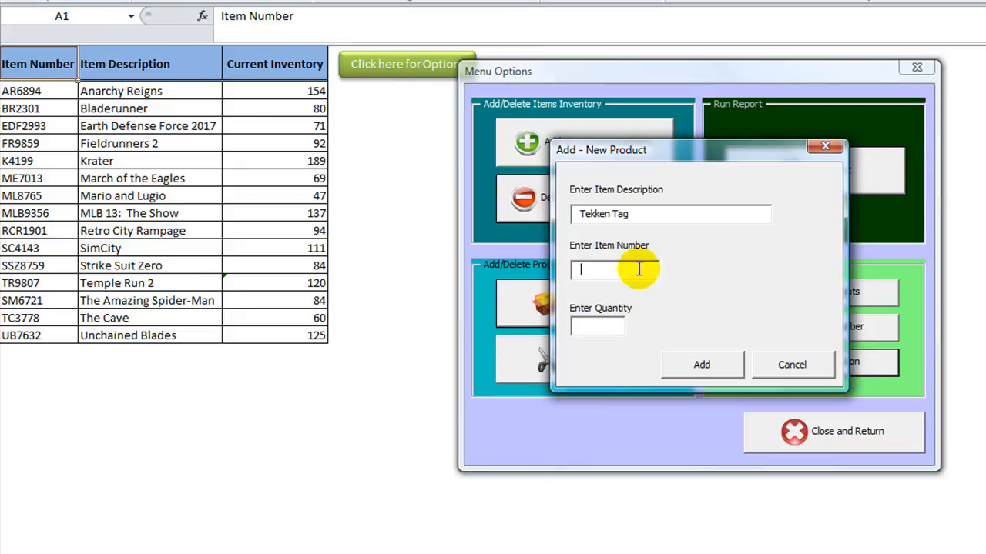
{"action": "type", "text": "TK9876"}
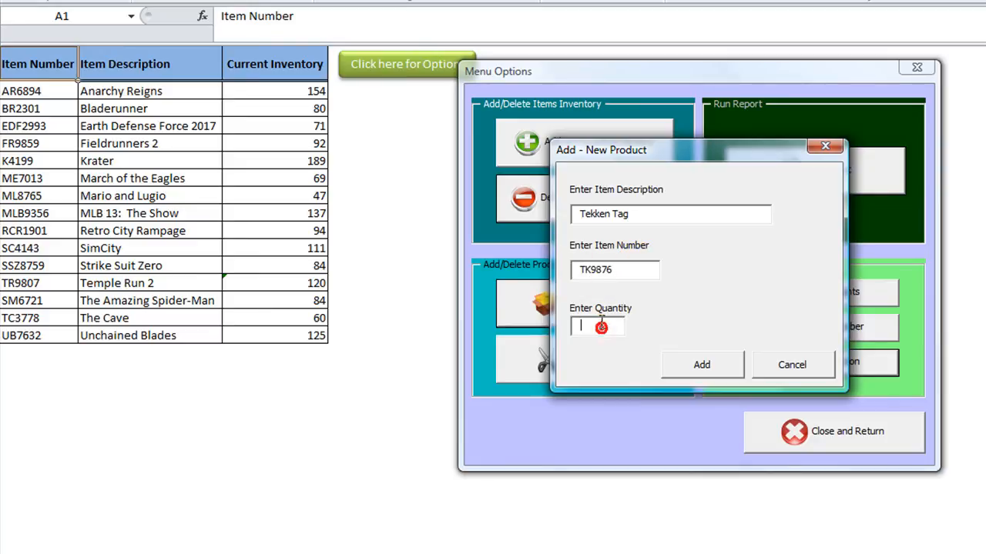
{"action": "type", "text": "50"}
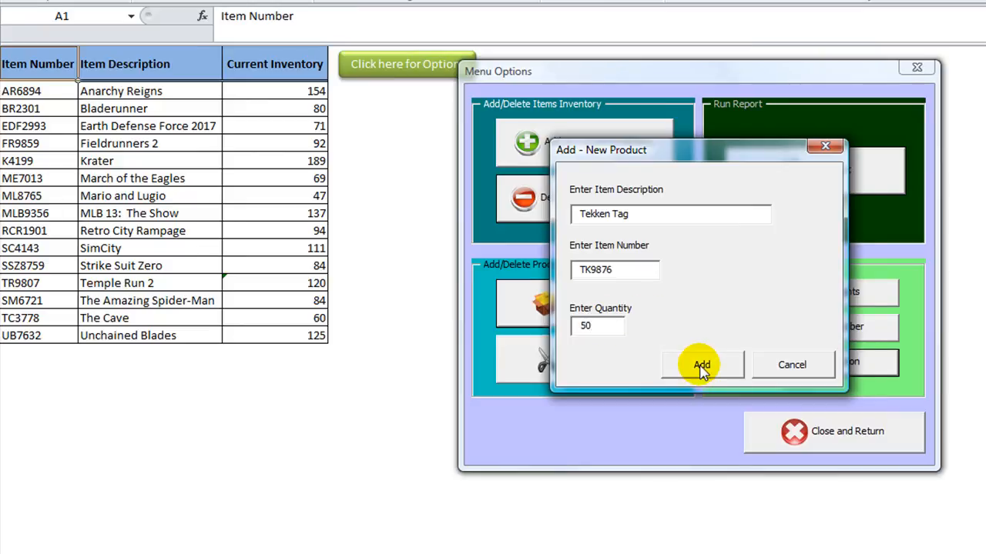
{"action": "left_click", "coordinate": [701, 364]}
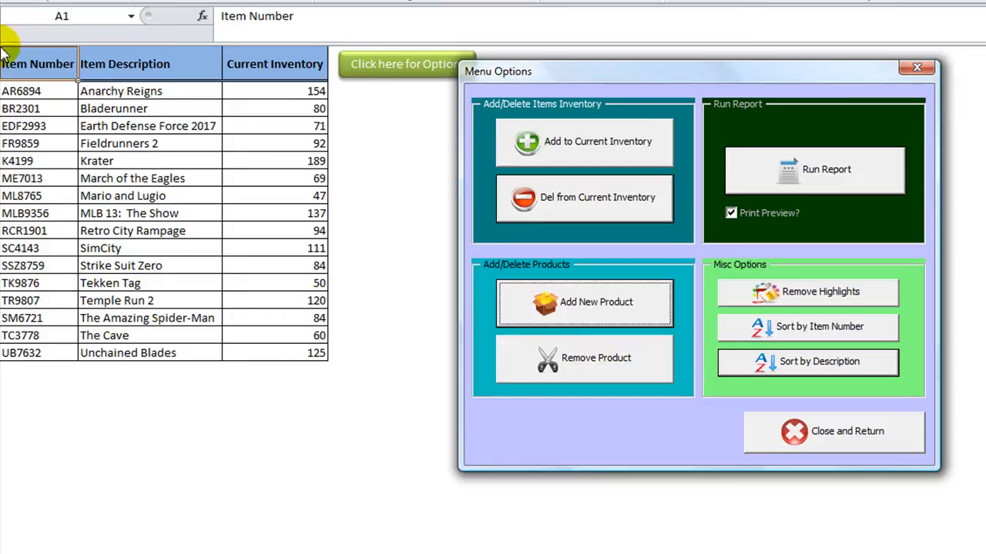
{"action": "mouse_move", "coordinate": [47, 287]}
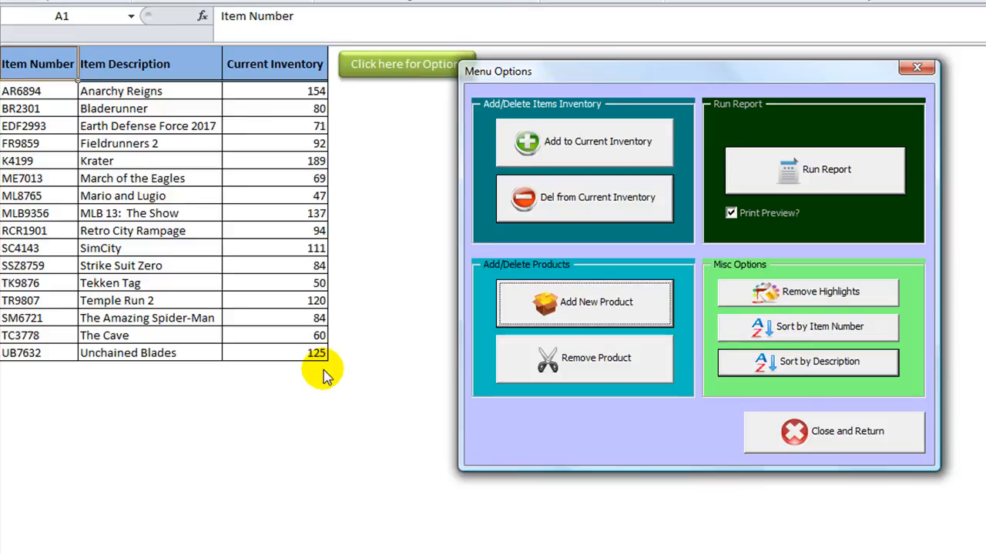
{"action": "mouse_move", "coordinate": [566, 366]}
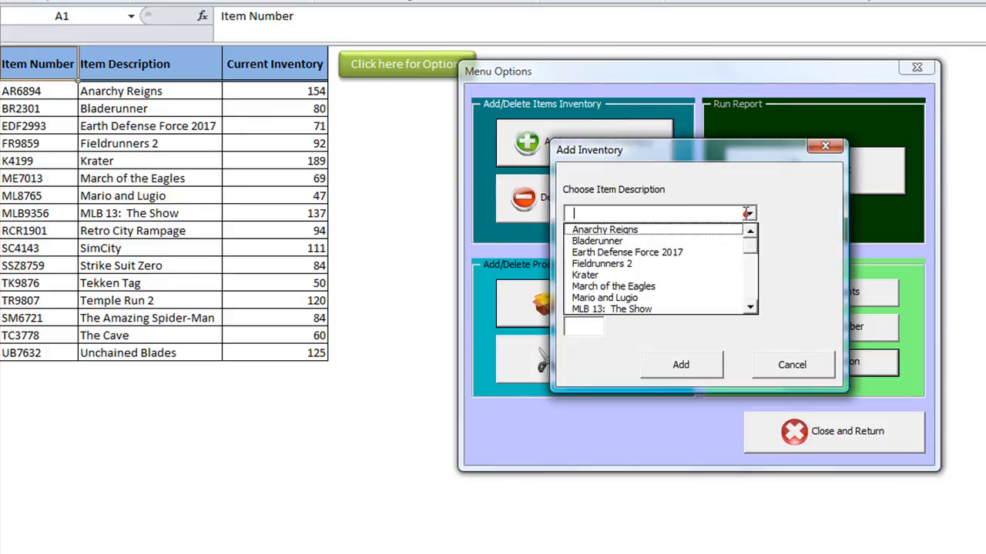
Step: Choose Tekken Tag and add 150 units, raising its stock to 200
{"action": "left_click", "coordinate": [601, 309]}
{"action": "type", "text": "Te"}
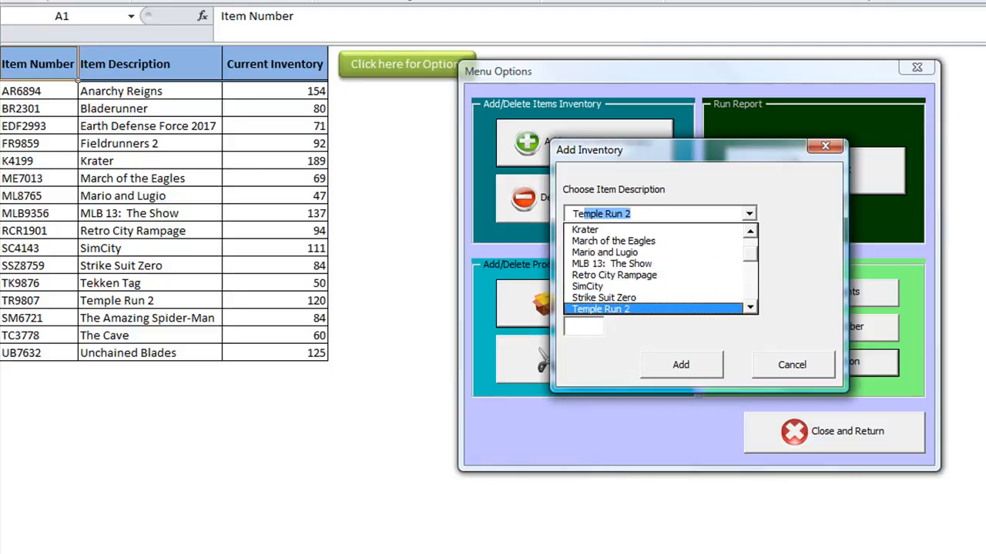
{"action": "left_click", "coordinate": [597, 308]}
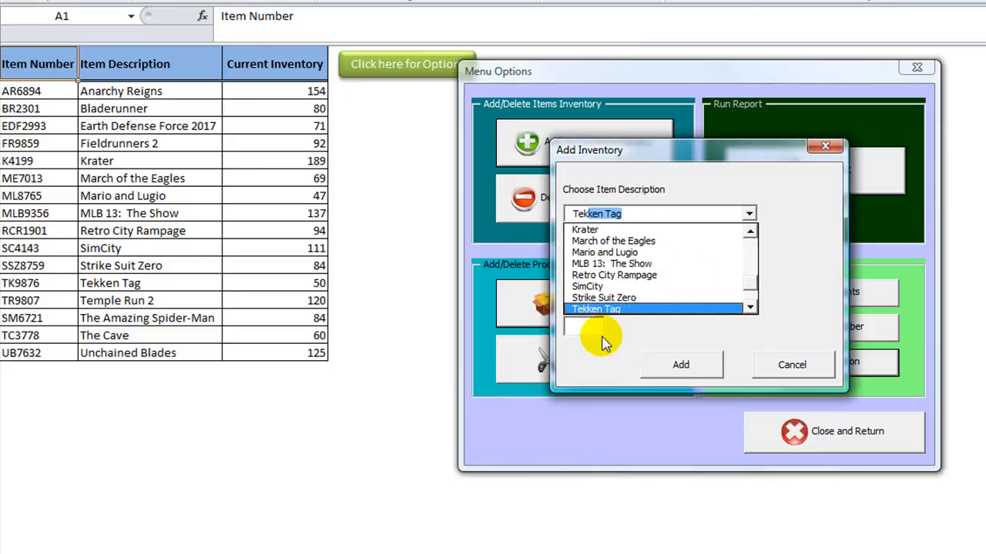
{"action": "left_click", "coordinate": [595, 309]}
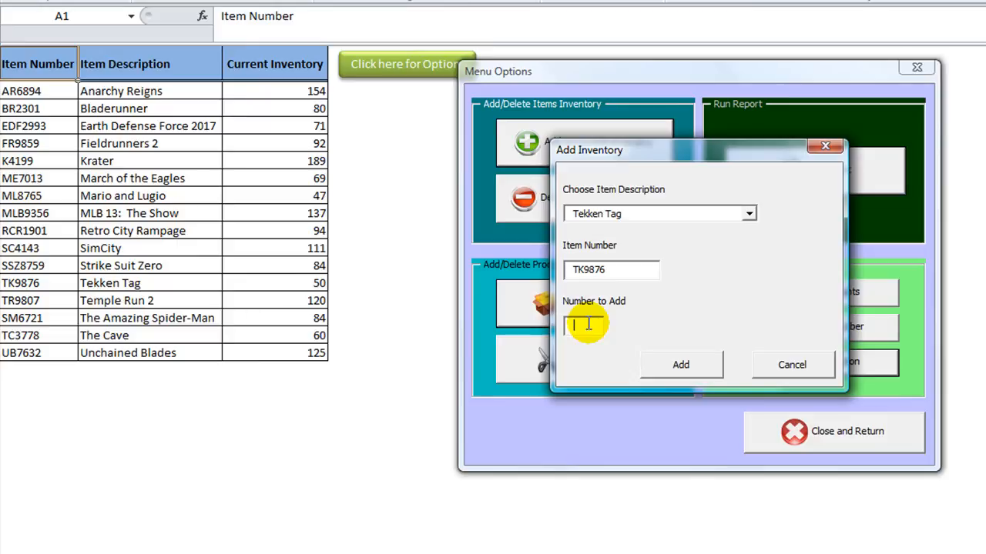
{"action": "left_click", "coordinate": [680, 364]}
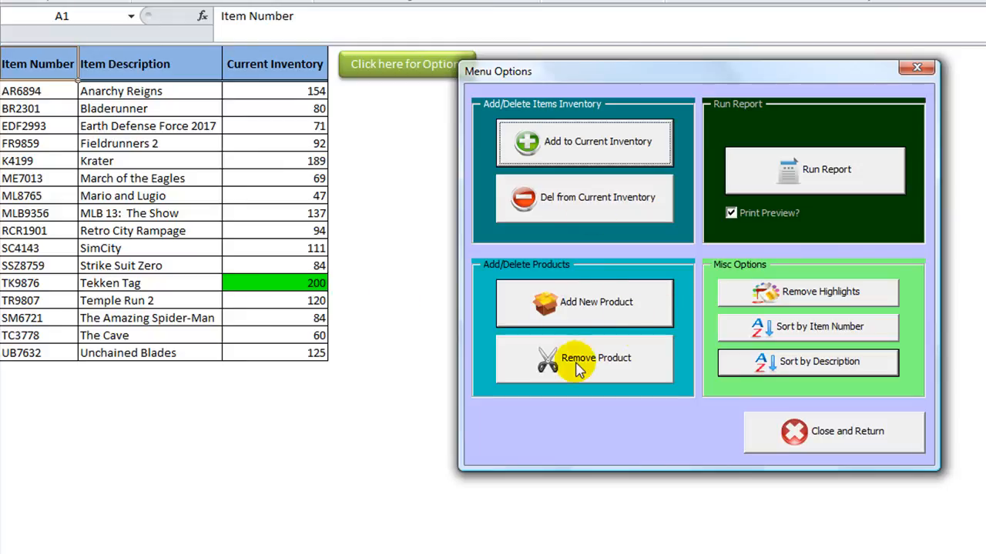
Step: Remove the Tekken Tag product via the Remove Product form, then close the options menu
{"action": "left_click", "coordinate": [584, 358]}
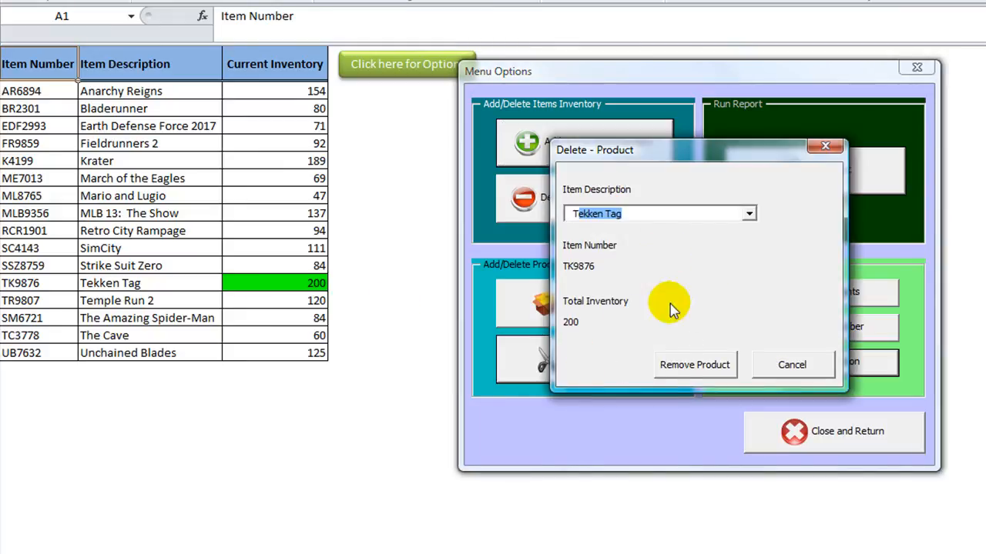
{"action": "left_click", "coordinate": [694, 365]}
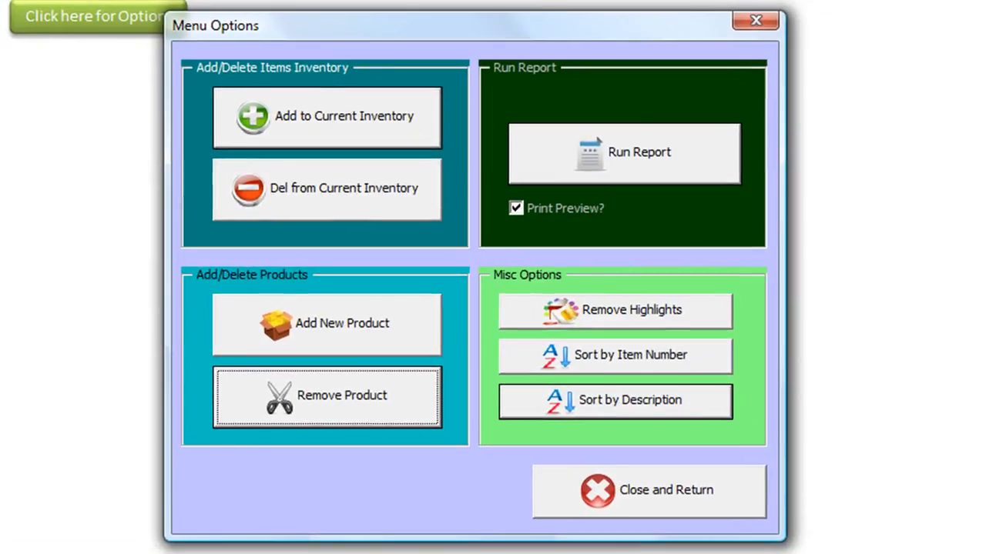
{"action": "mouse_move", "coordinate": [440, 489]}
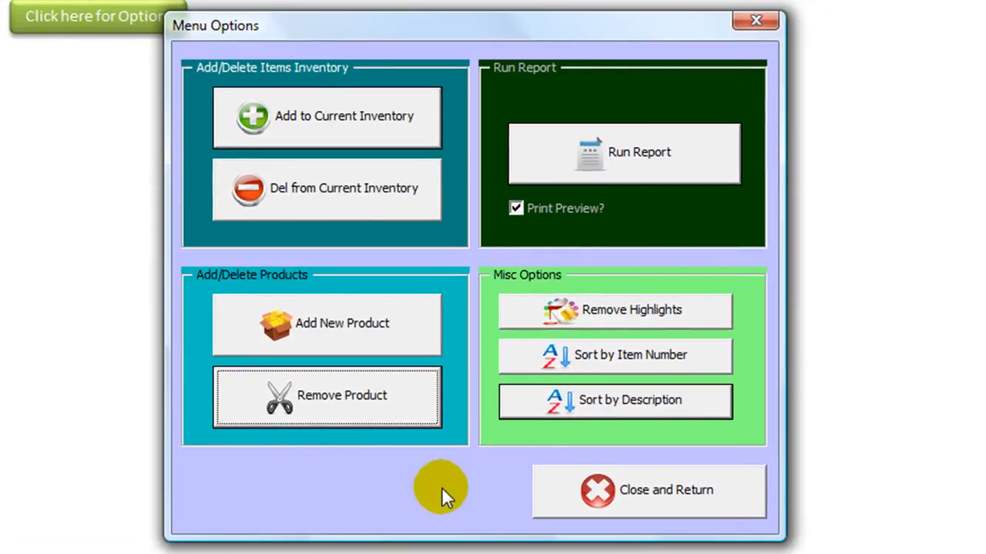
{"action": "mouse_move", "coordinate": [651, 500]}
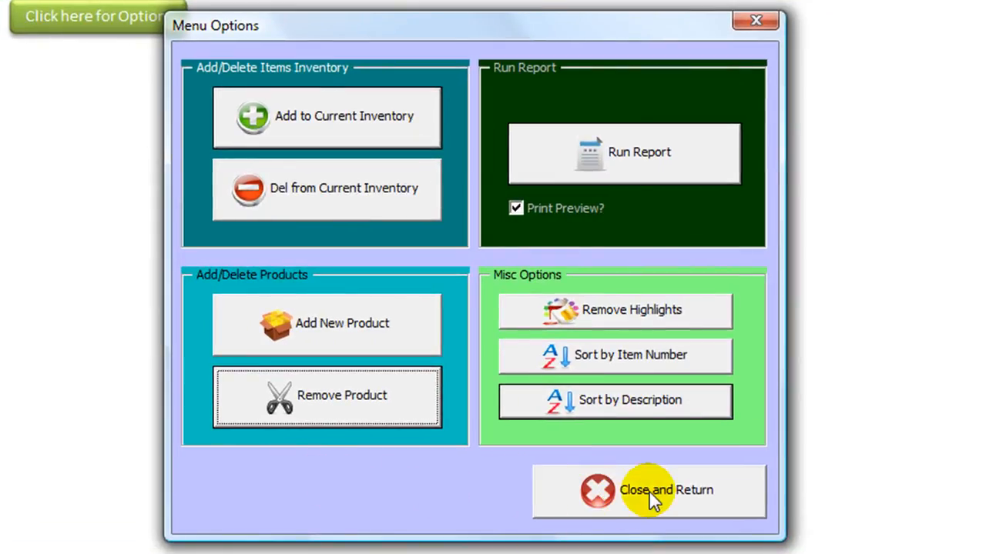
{"action": "left_click", "coordinate": [650, 490]}
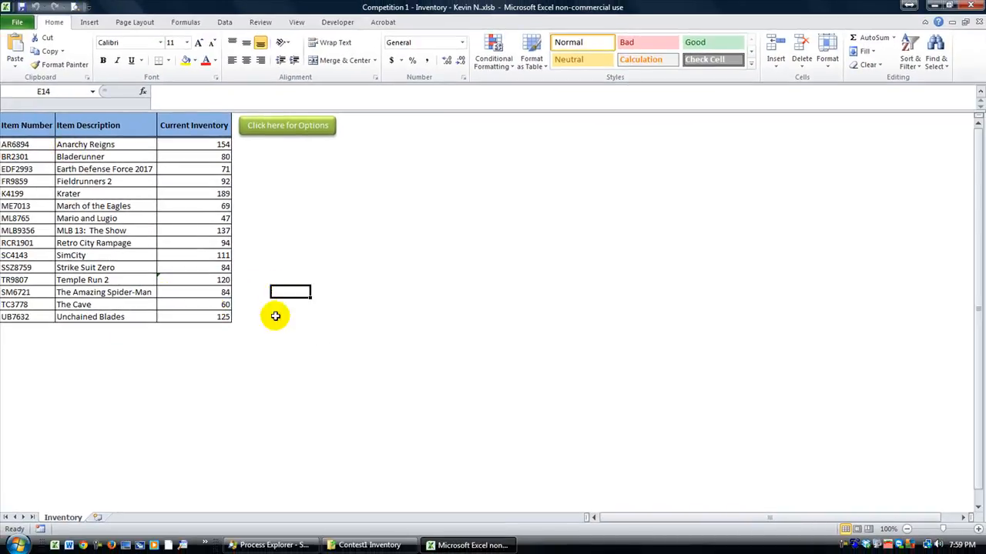
{"action": "left_click", "coordinate": [222, 280]}
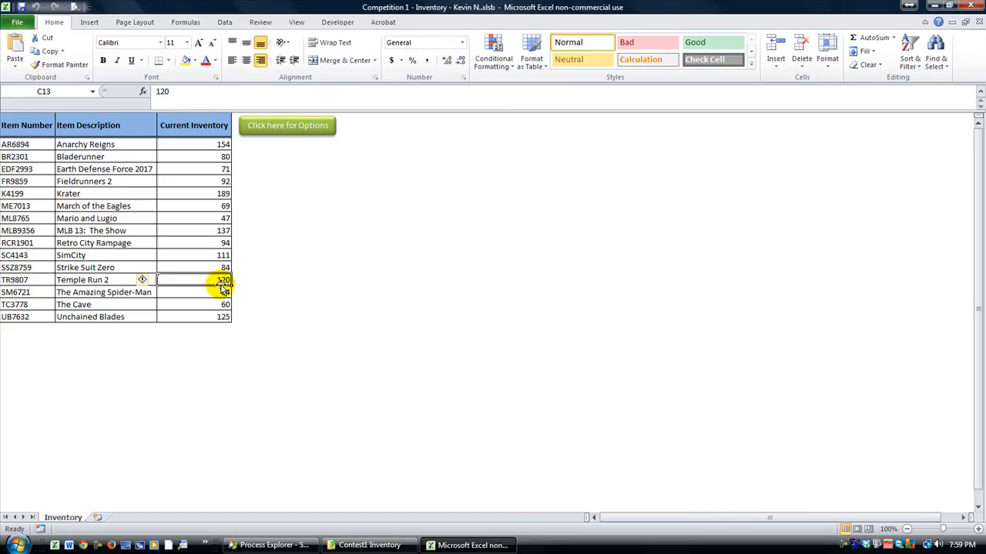
{"action": "left_click", "coordinate": [152, 279]}
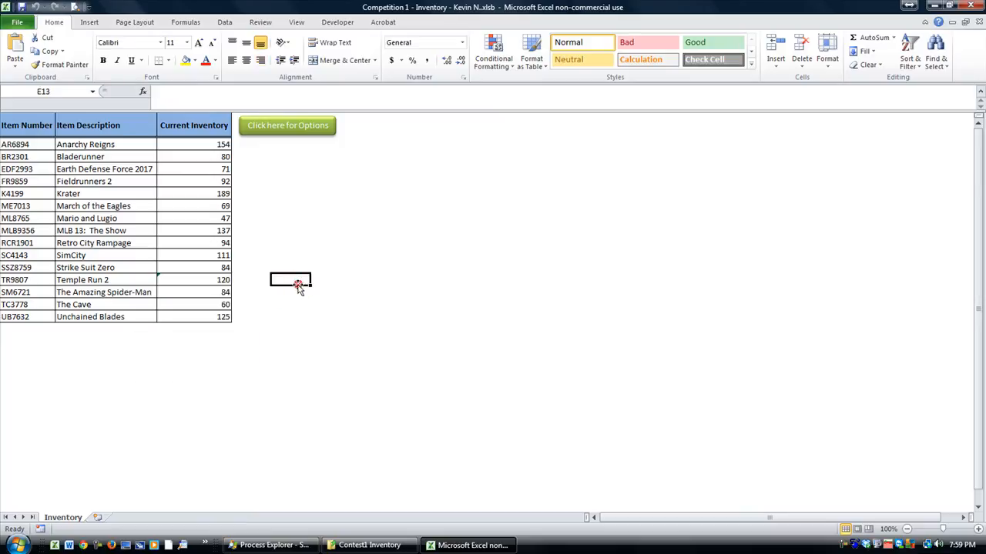
{"action": "left_click", "coordinate": [291, 206]}
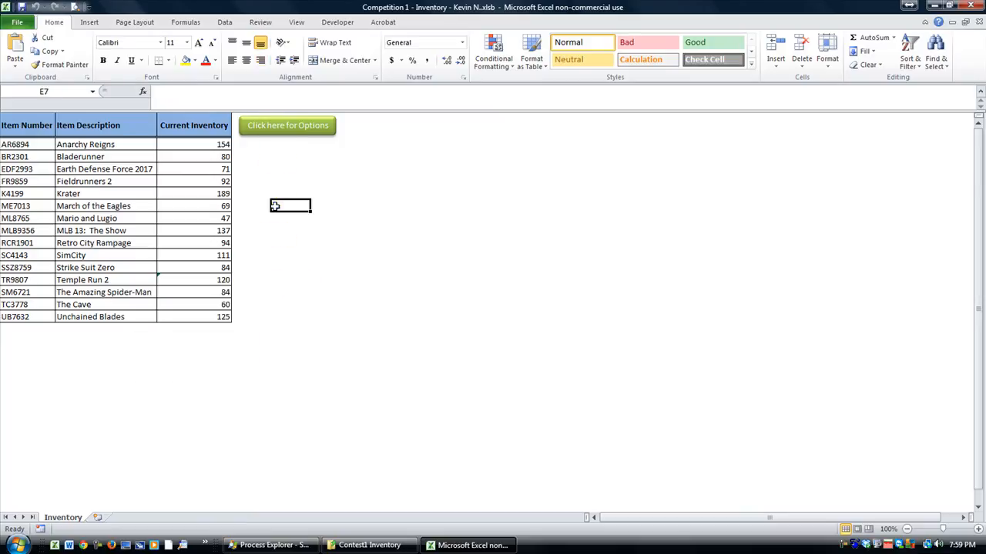
{"action": "left_click", "coordinate": [251, 280]}
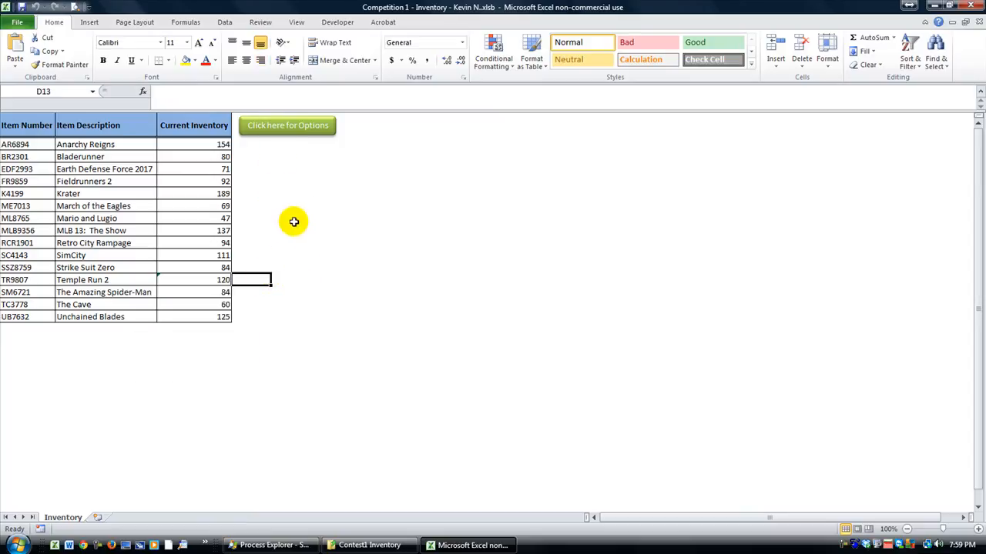
{"action": "left_click", "coordinate": [250, 230]}
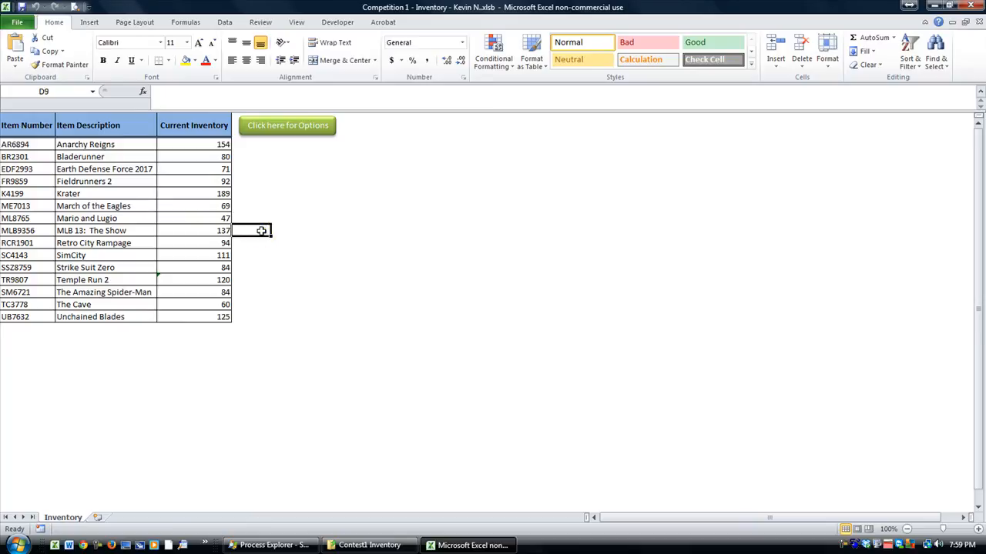